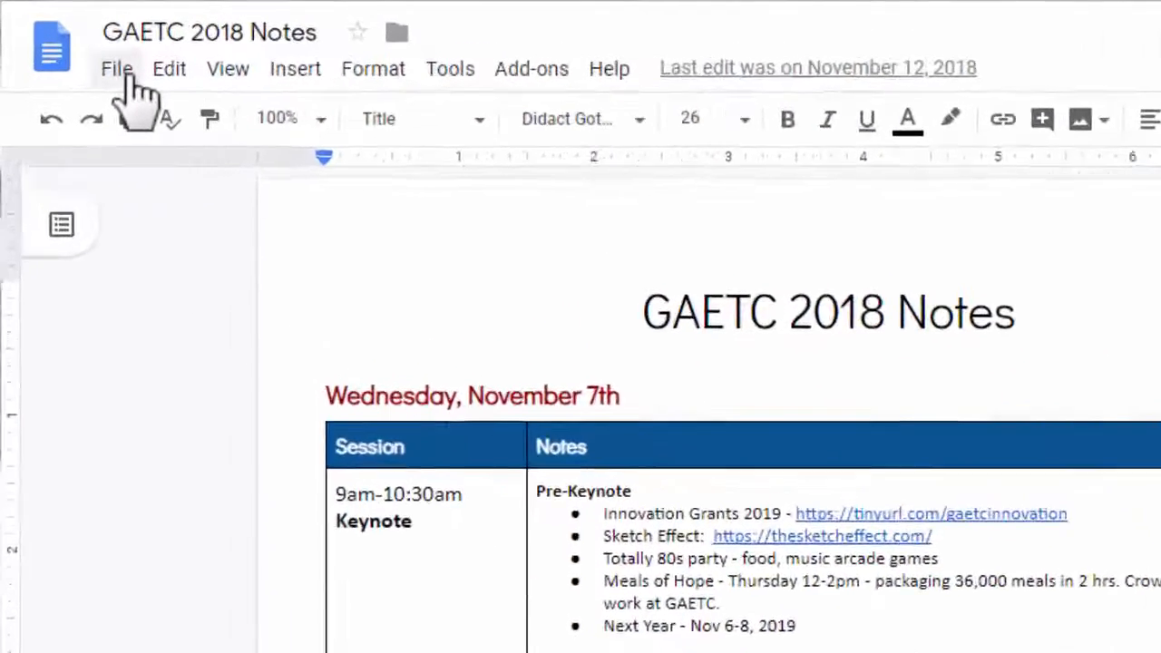
- Browse GAETC 2018 Notes version history: the November 8, 4:34 PM and November 7, 11:38 AM versions
{"action": "left_click", "coordinate": [116, 68]}
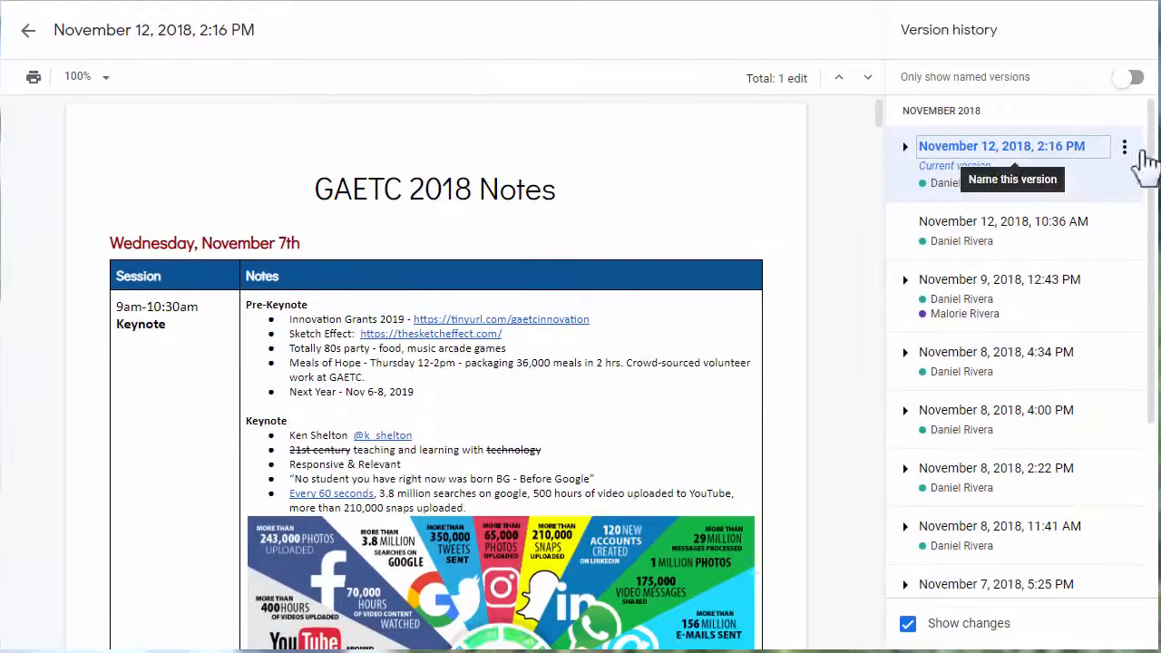
{"action": "mouse_move", "coordinate": [1003, 221]}
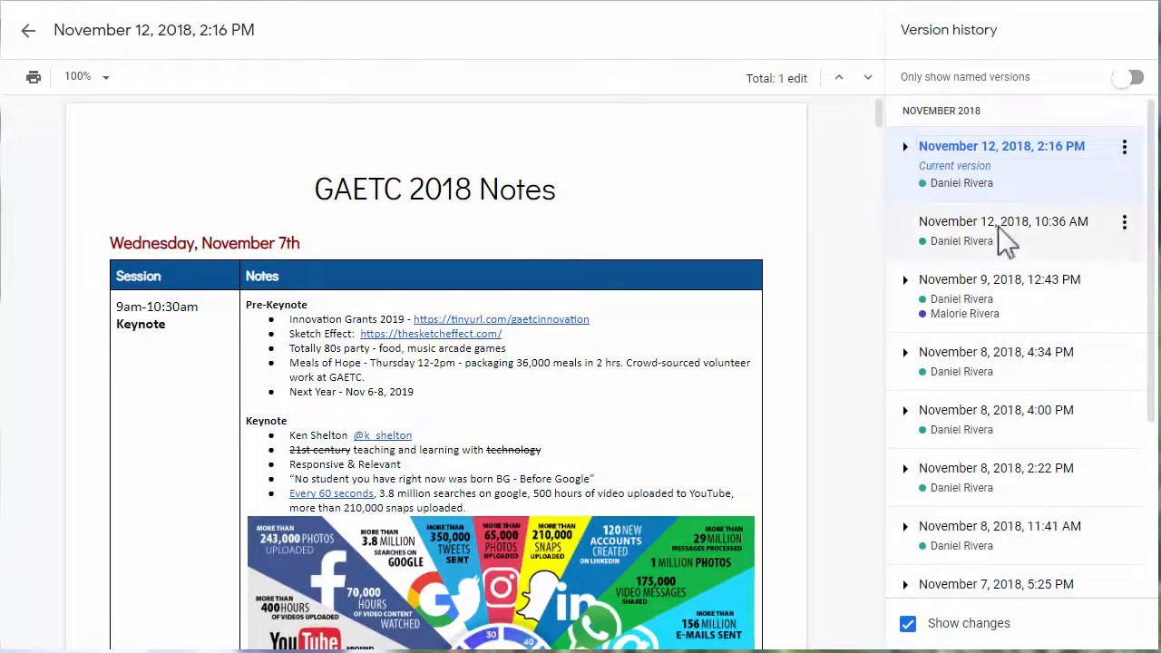
{"action": "mouse_move", "coordinate": [1012, 376]}
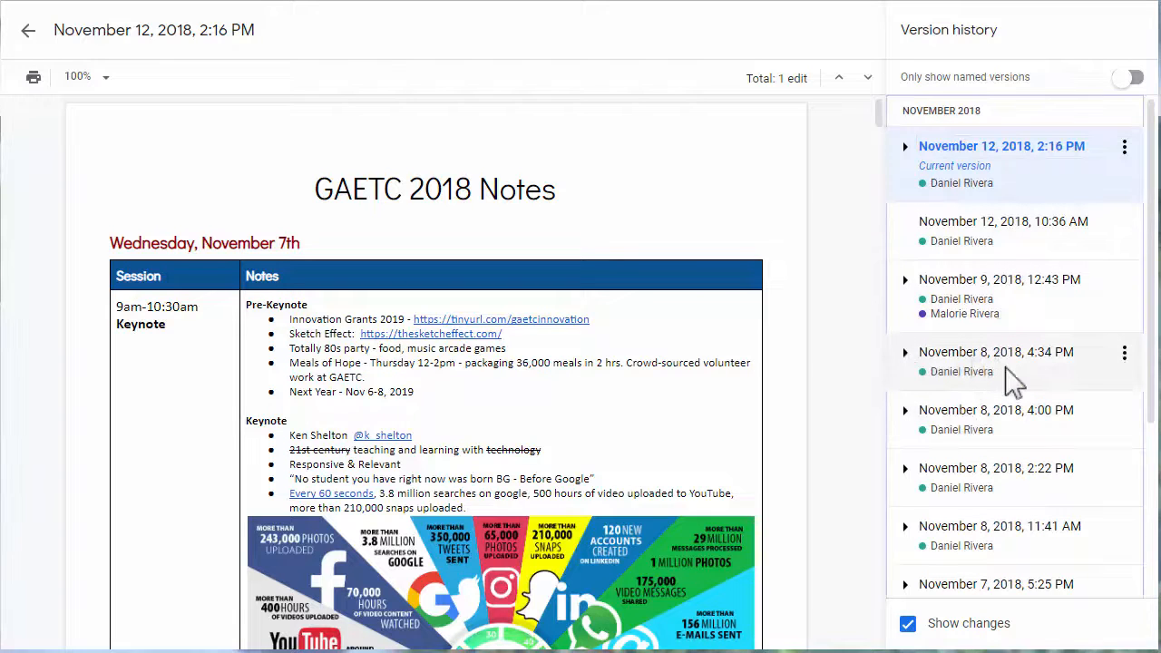
{"action": "left_click", "coordinate": [997, 352]}
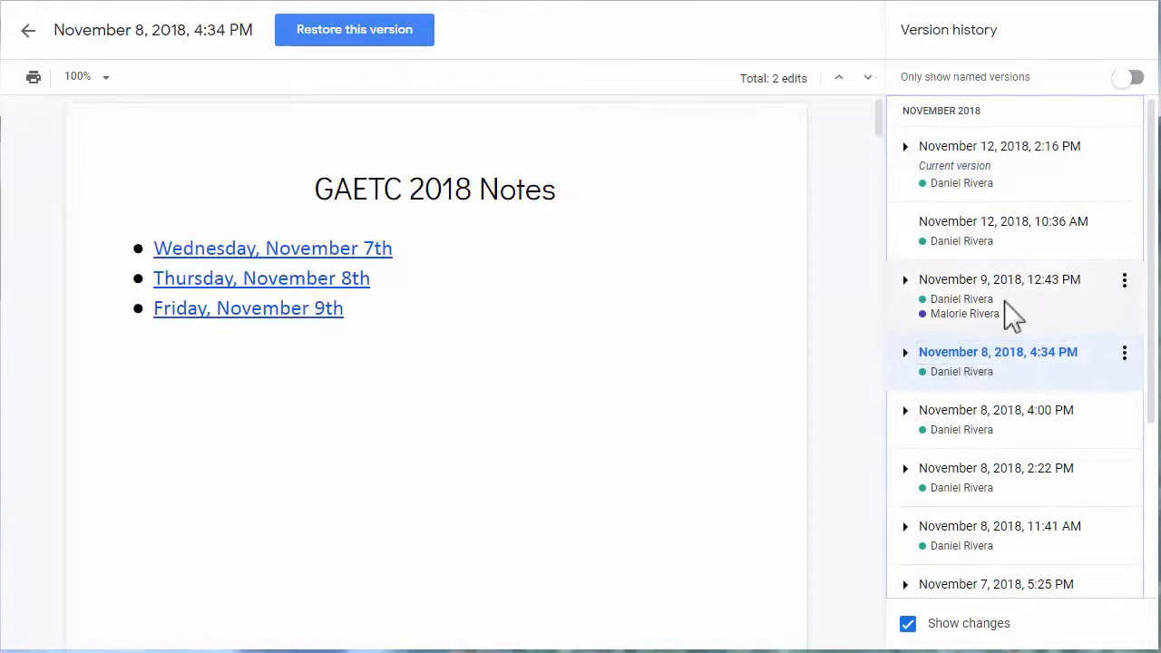
{"action": "scroll", "scroll_direction": "down", "scroll_amount": 3}
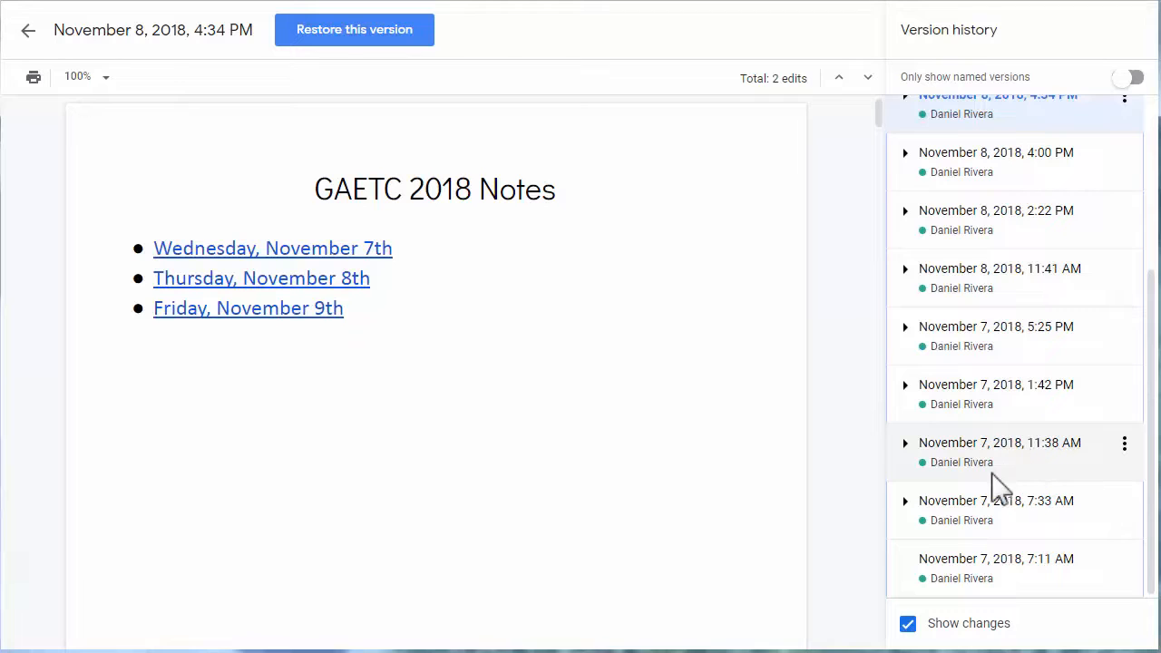
{"action": "left_click", "coordinate": [998, 443]}
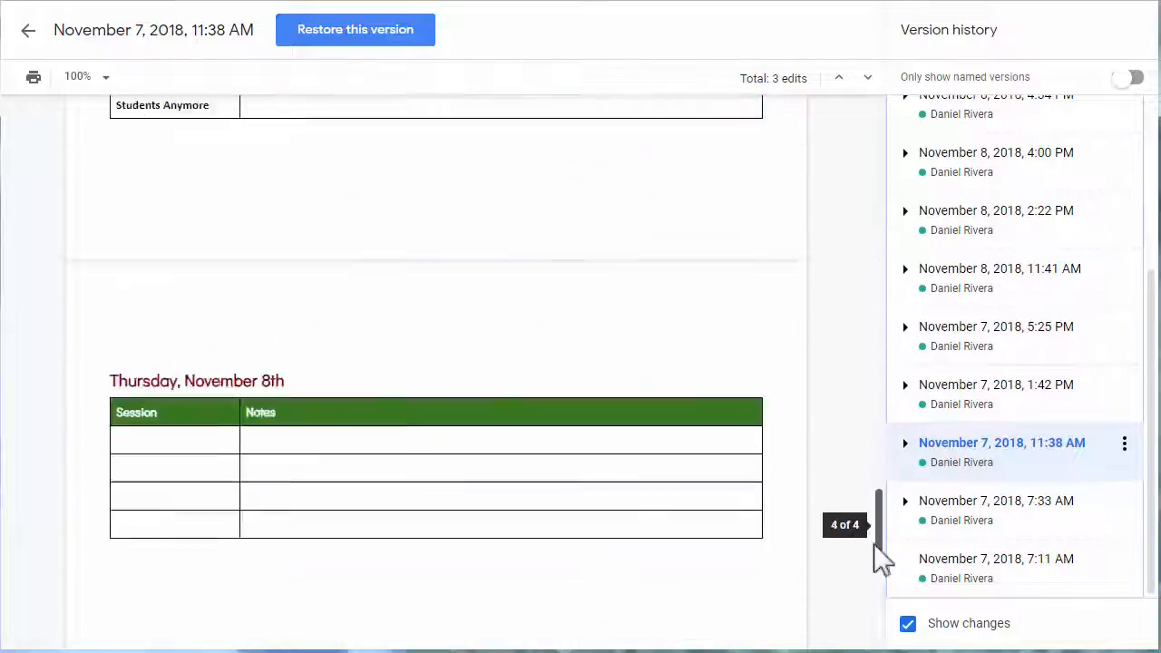
{"action": "scroll", "scroll_direction": "up", "scroll_amount": 3}
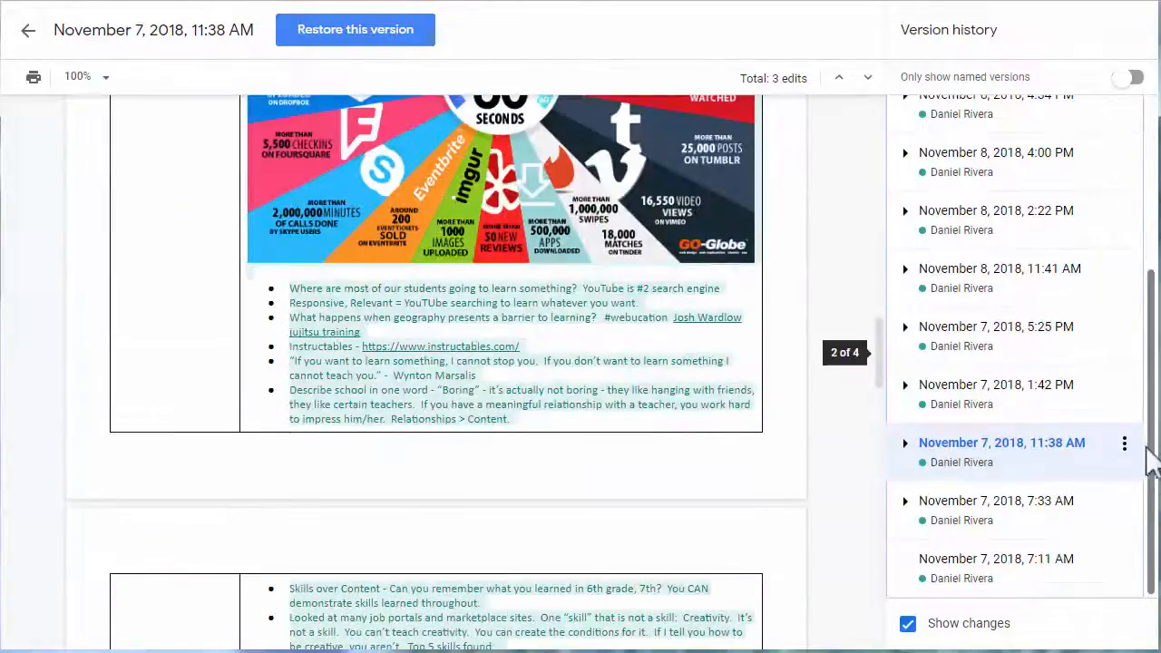
{"action": "left_click", "coordinate": [28, 30]}
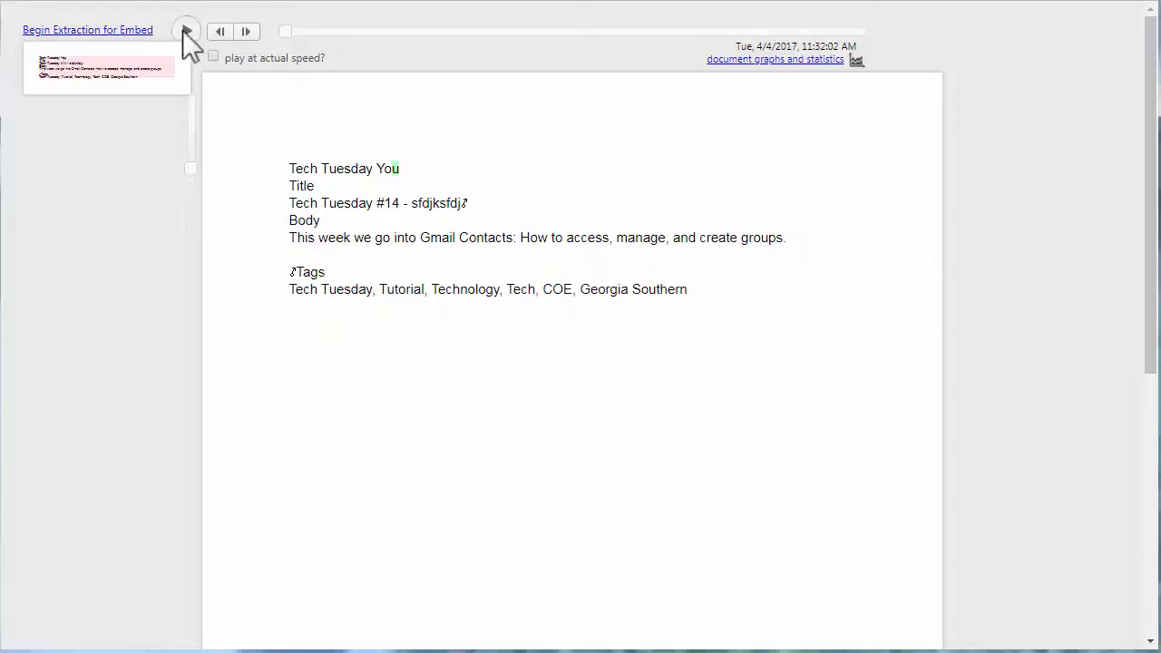
- Replay the Tech Tuesday YouTube Description document's revisions in Draftback's playback view
{"action": "left_click", "coordinate": [186, 30]}
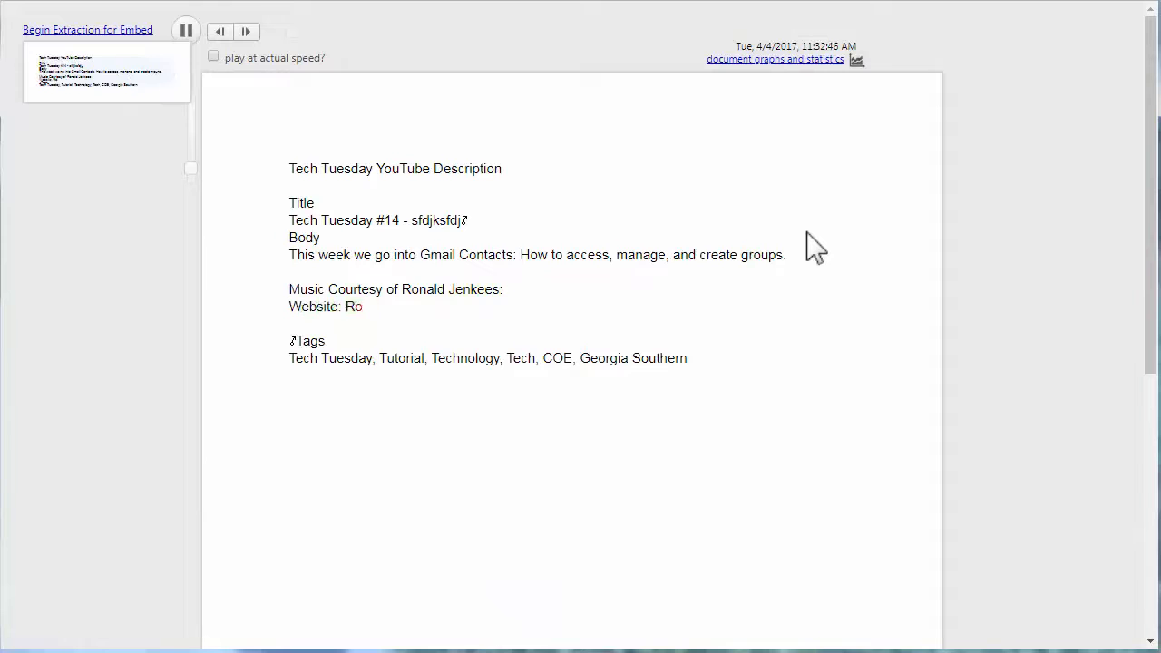
{"action": "left_click", "coordinate": [246, 32]}
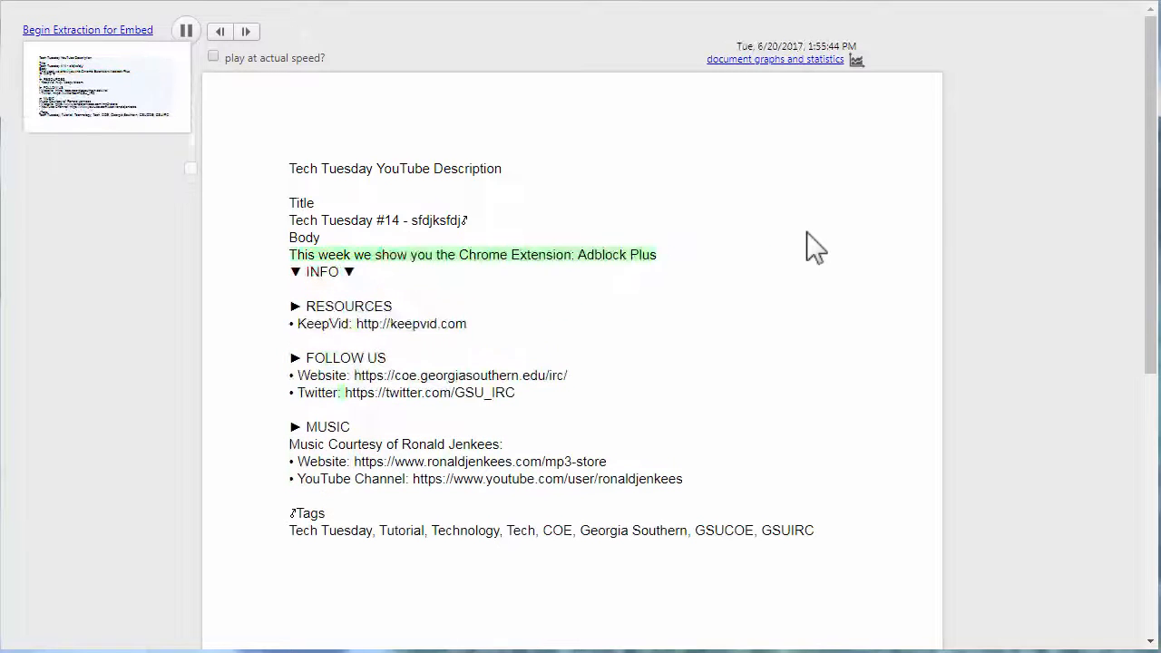
{"action": "left_click", "coordinate": [245, 31]}
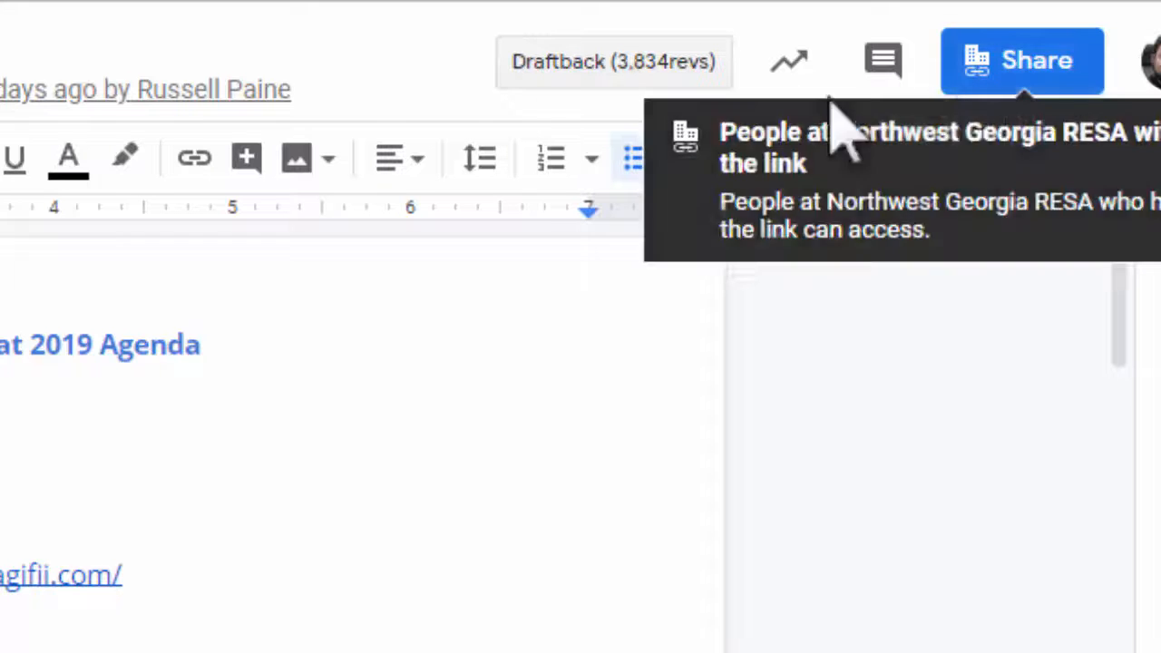
- Render all 3,834 revisions of the RESA Tech Retreat 2019 Agenda and view the playback
{"action": "left_click", "coordinate": [613, 61]}
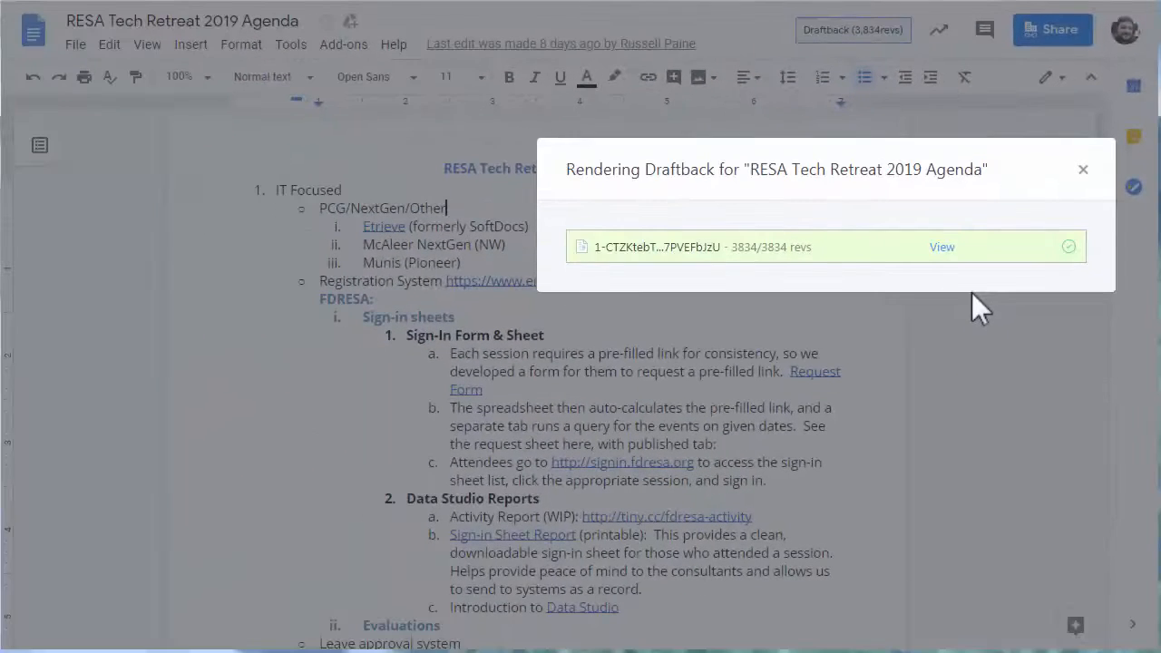
{"action": "left_click", "coordinate": [941, 247]}
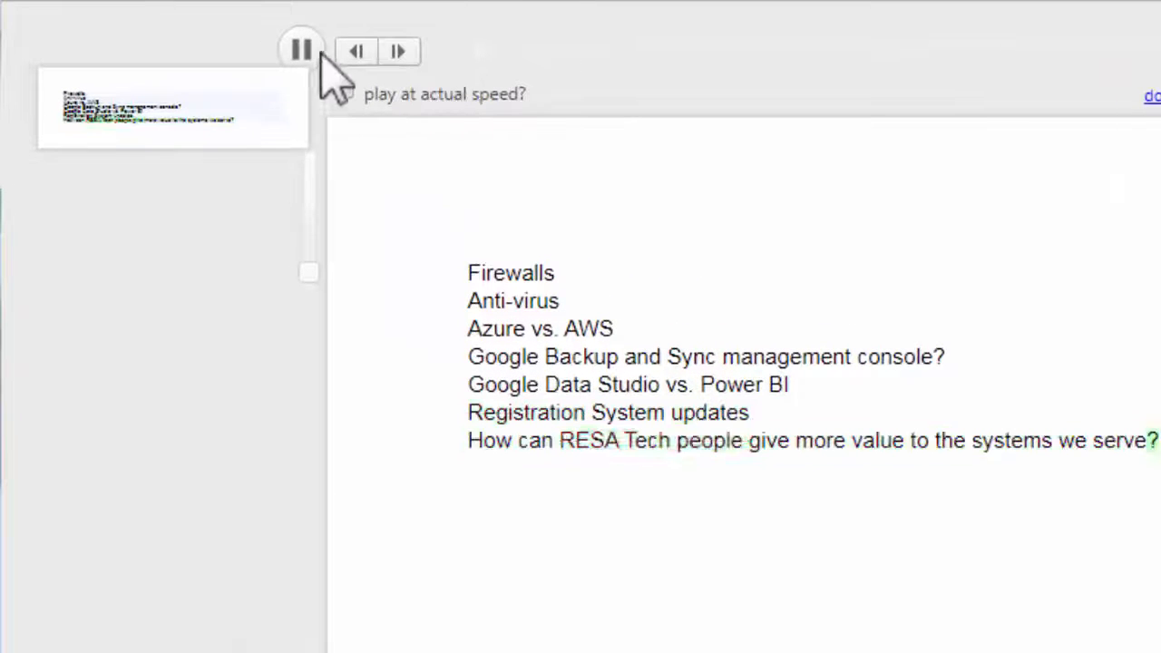
- Pause the agenda replay, jump ahead to October 2019 edits, raise the speed, and resume
{"action": "left_click", "coordinate": [302, 50]}
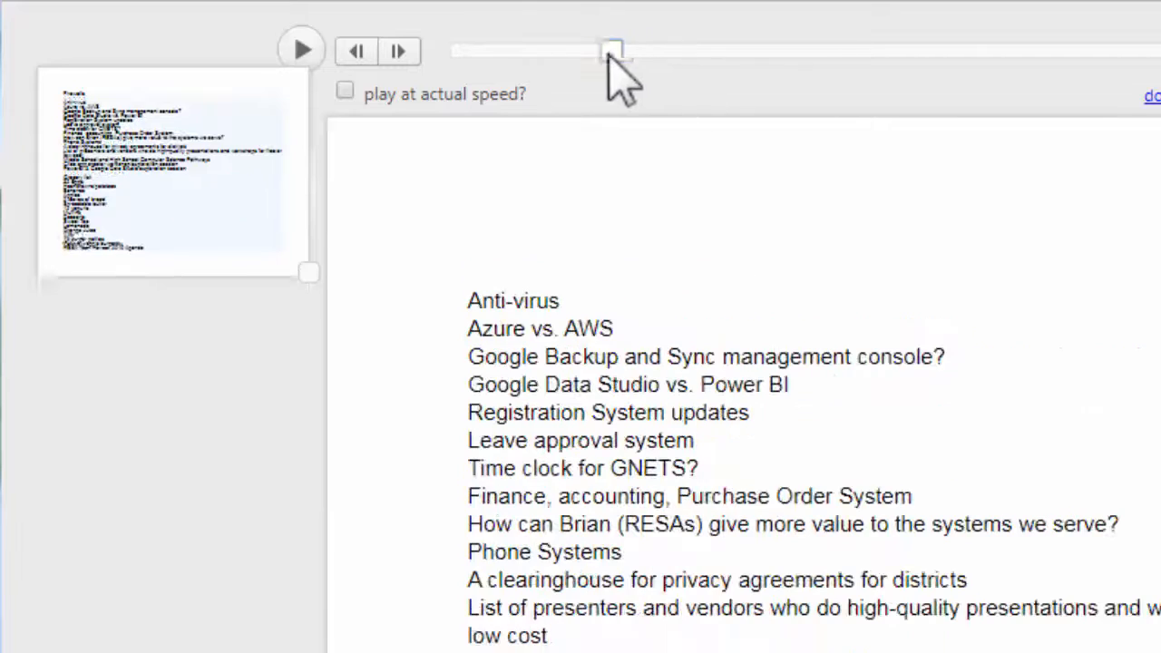
{"action": "left_click", "coordinate": [301, 50]}
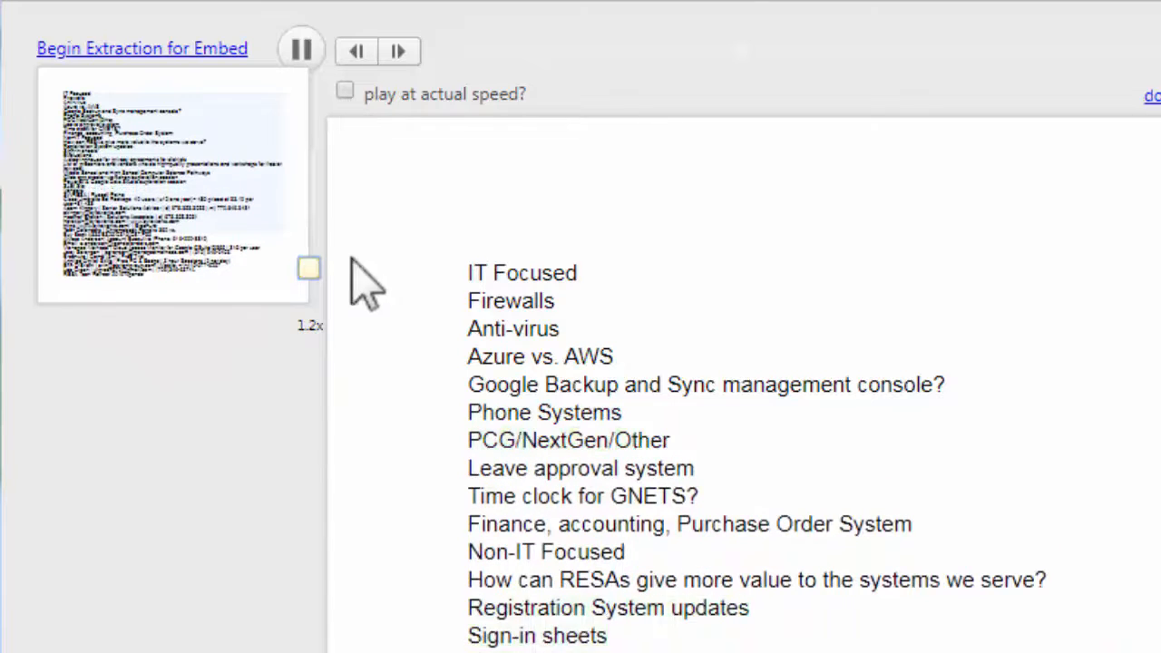
{"action": "left_click", "coordinate": [300, 50]}
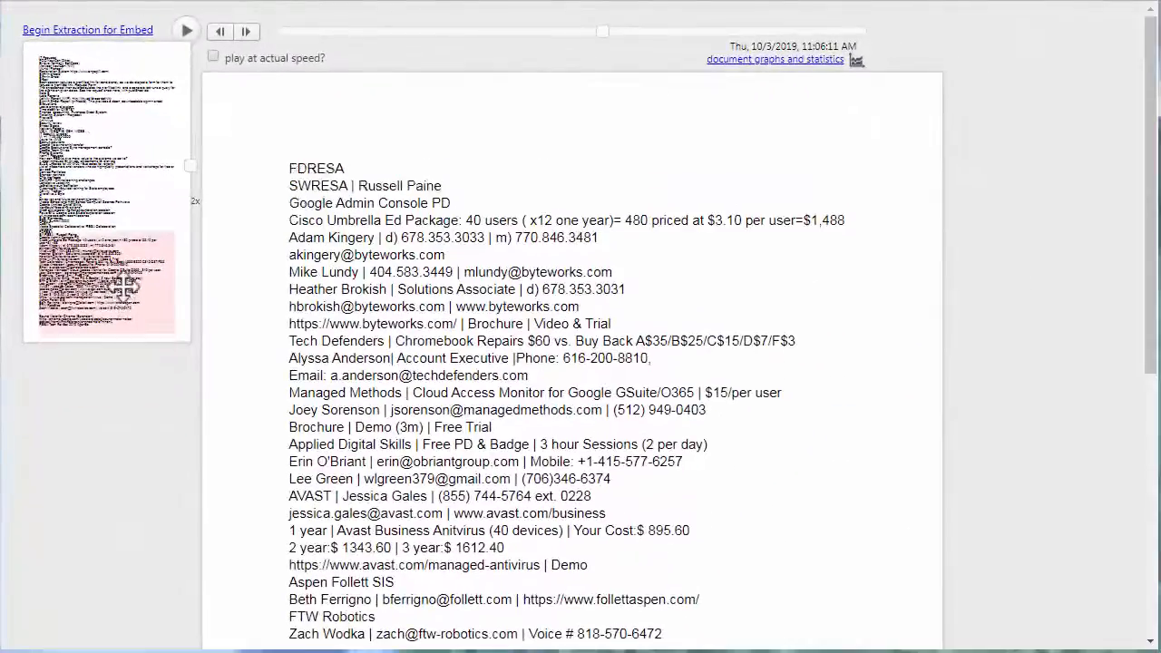
{"action": "left_click", "coordinate": [187, 31]}
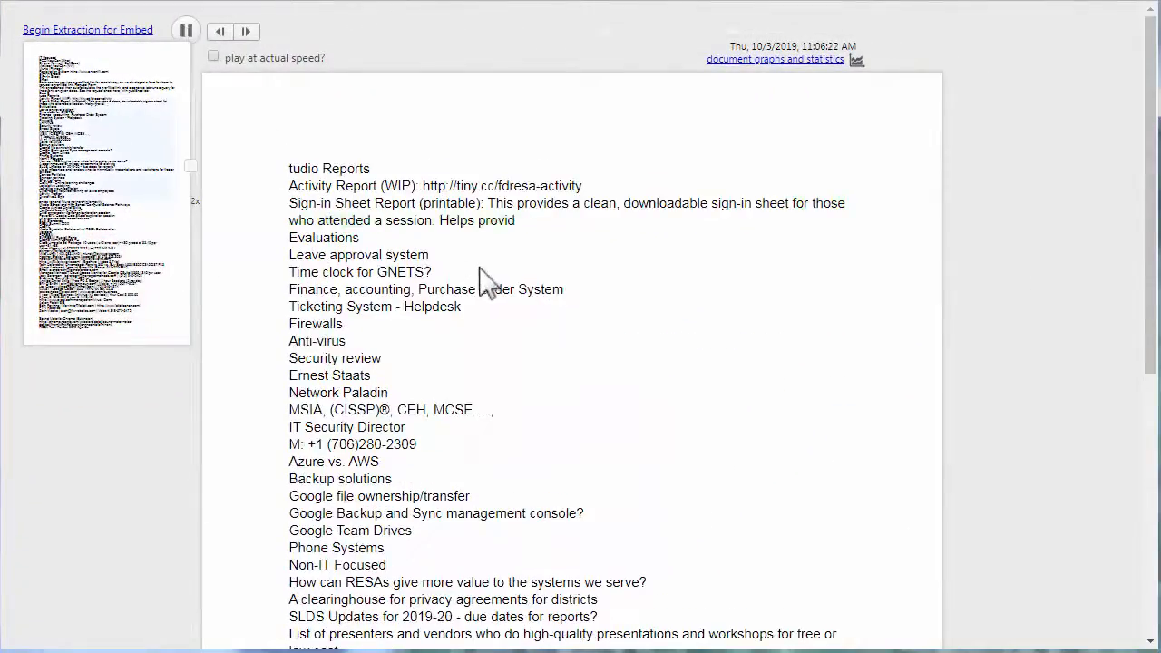
{"action": "scroll", "scroll_direction": "up", "scroll_amount": 3}
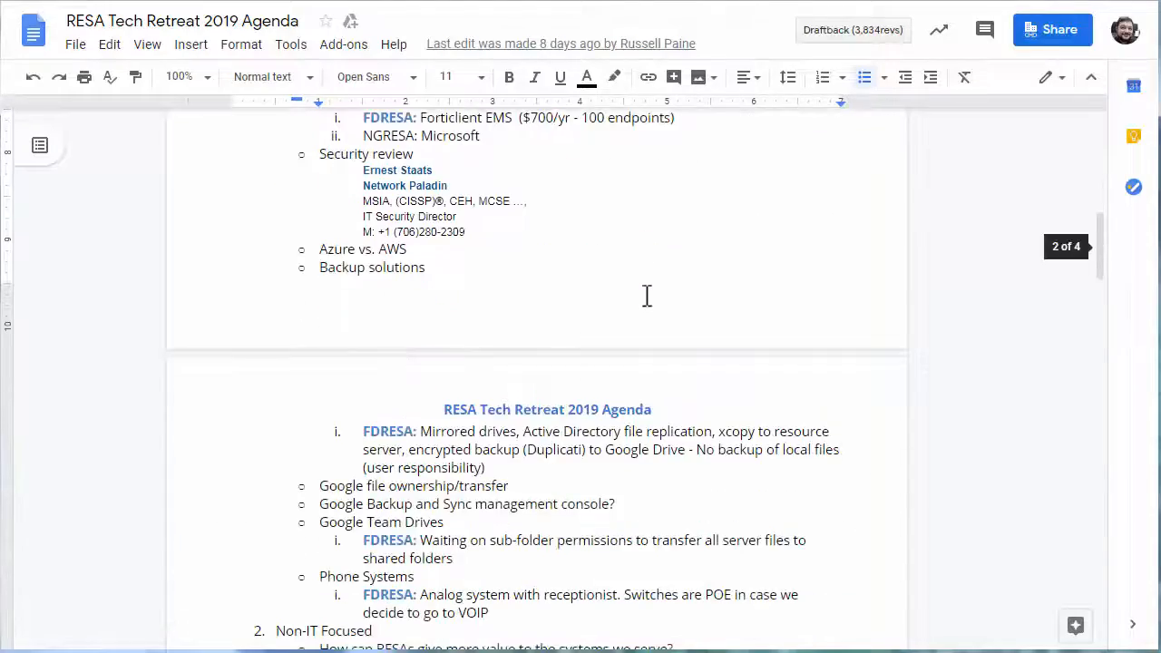
- Scroll through the RESA Tech Retreat 2019 Agenda document
{"action": "scroll", "scroll_direction": "down", "scroll_amount": 3}
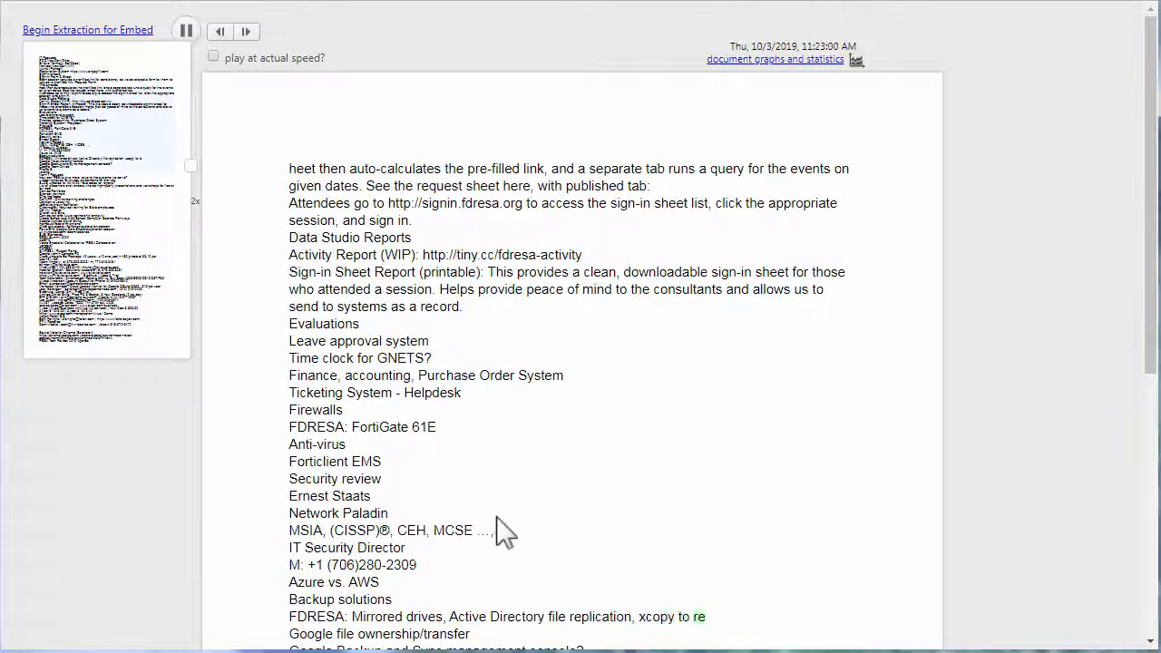
- Follow the agenda replay past the vendor list, then back up to the September 5 text
{"action": "scroll", "scroll_direction": "down", "scroll_amount": 3}
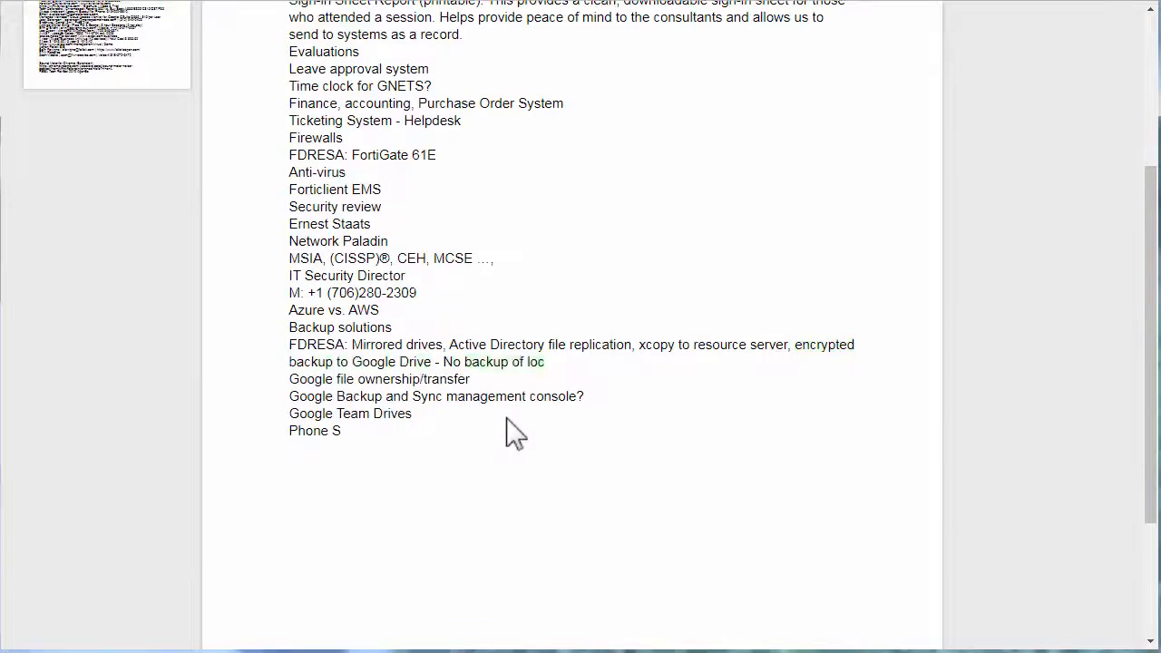
{"action": "scroll", "scroll_direction": "down", "scroll_amount": 3}
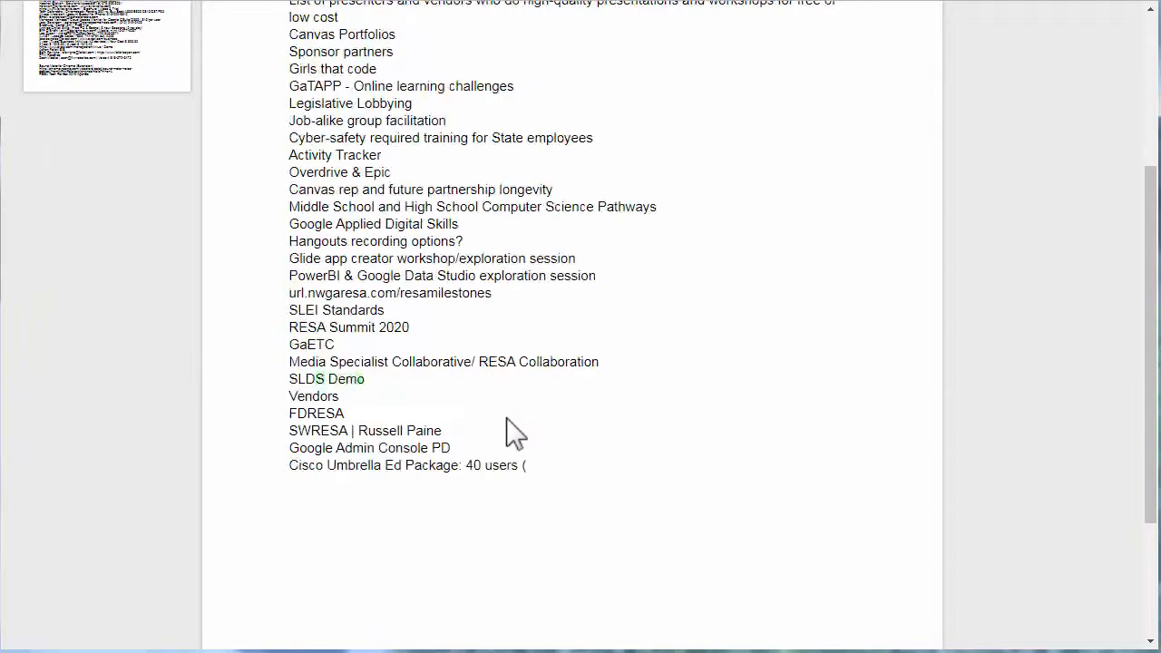
{"action": "scroll", "scroll_direction": "up", "scroll_amount": 3}
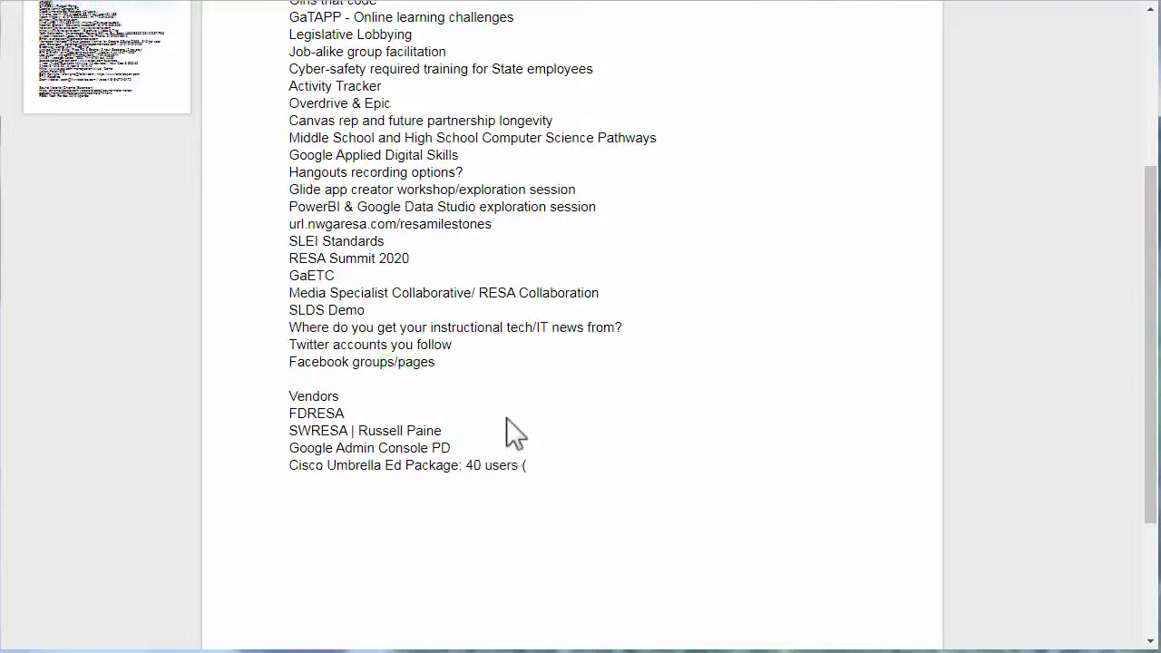
{"action": "scroll", "scroll_direction": "up", "scroll_amount": 3}
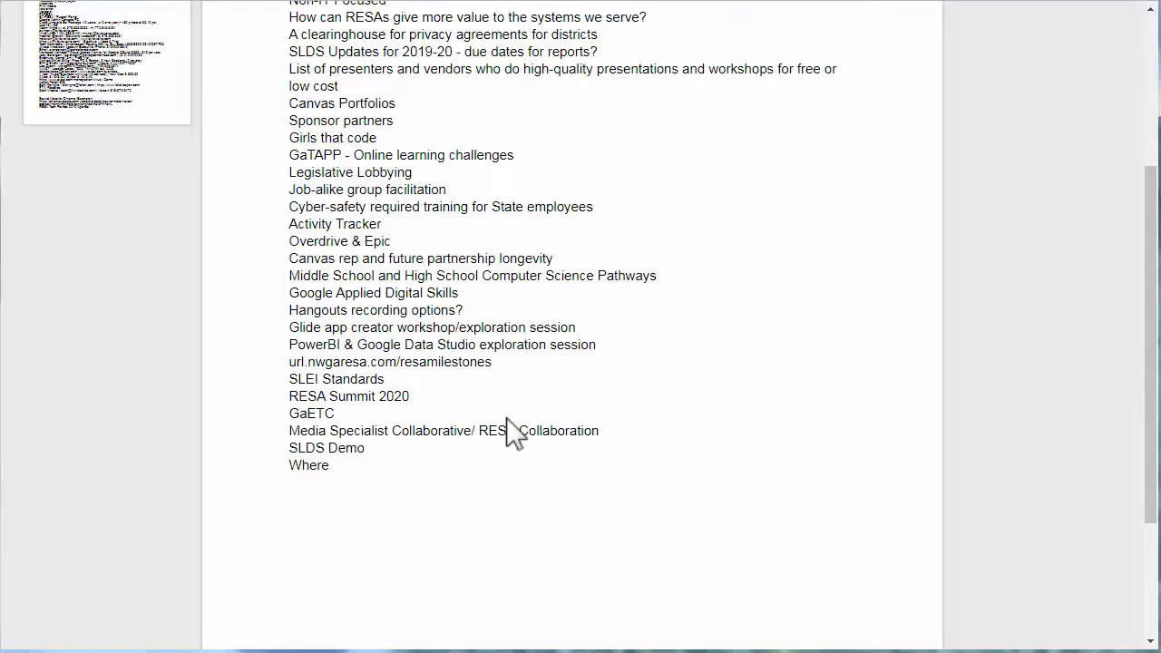
{"action": "scroll", "scroll_direction": "up", "scroll_amount": 3}
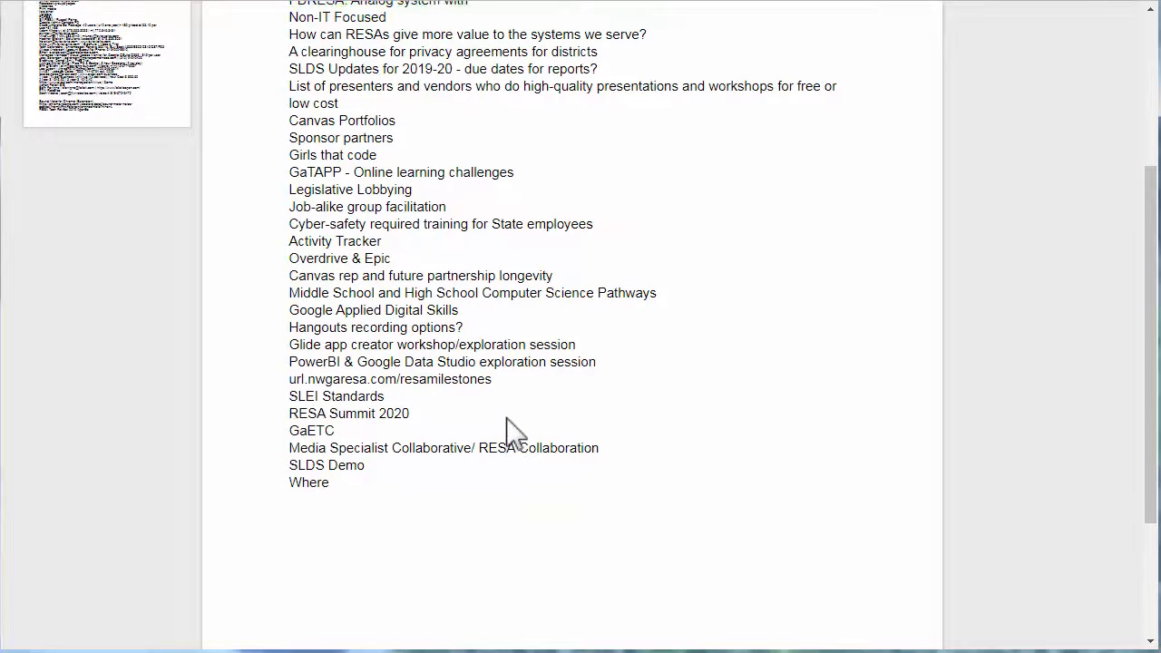
{"action": "scroll", "scroll_direction": "up", "scroll_amount": 3}
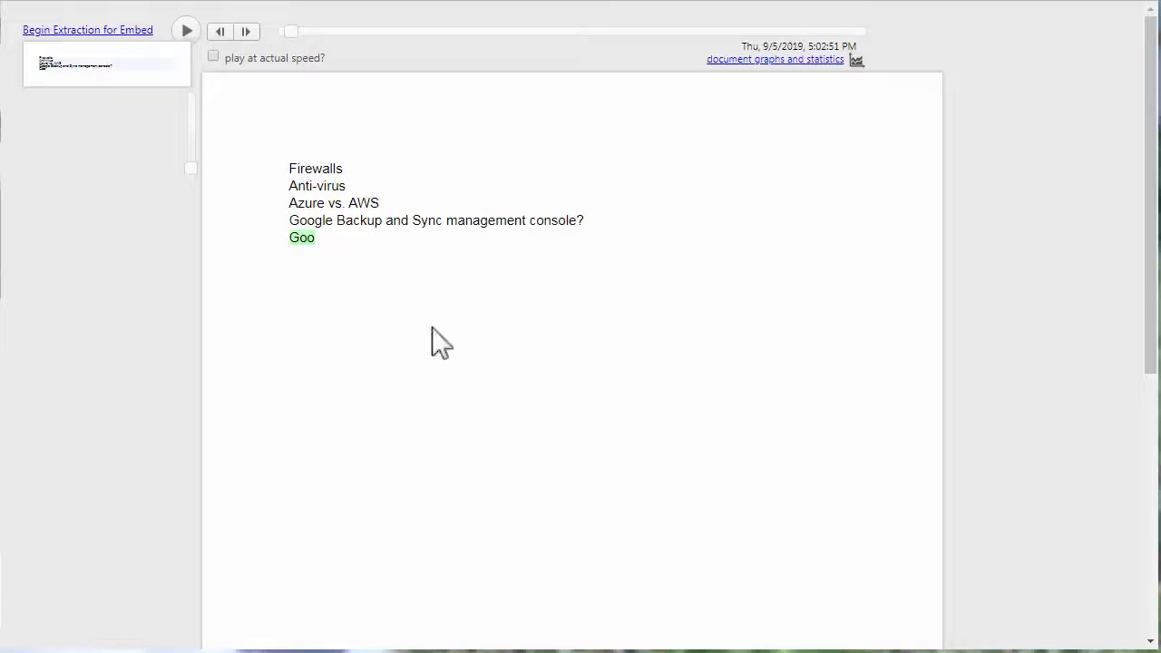
{"action": "mouse_move", "coordinate": [420, 327]}
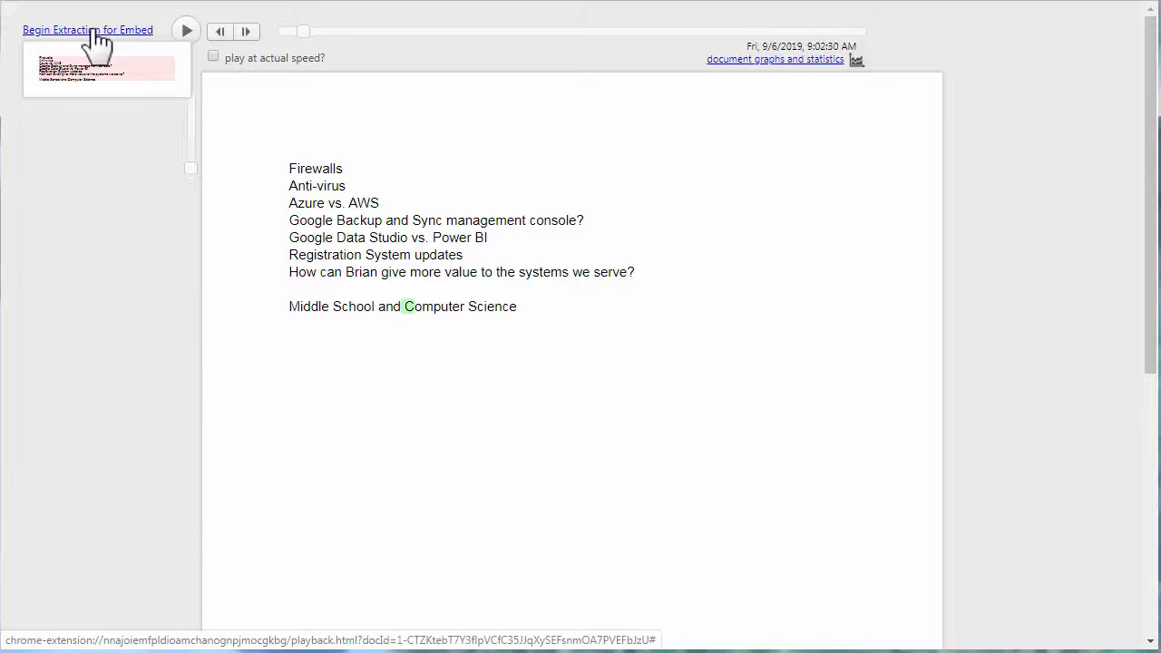
- Resume the agenda replay so it advances past September 6 into October 1, 2019 revisions
{"action": "left_click", "coordinate": [186, 31]}
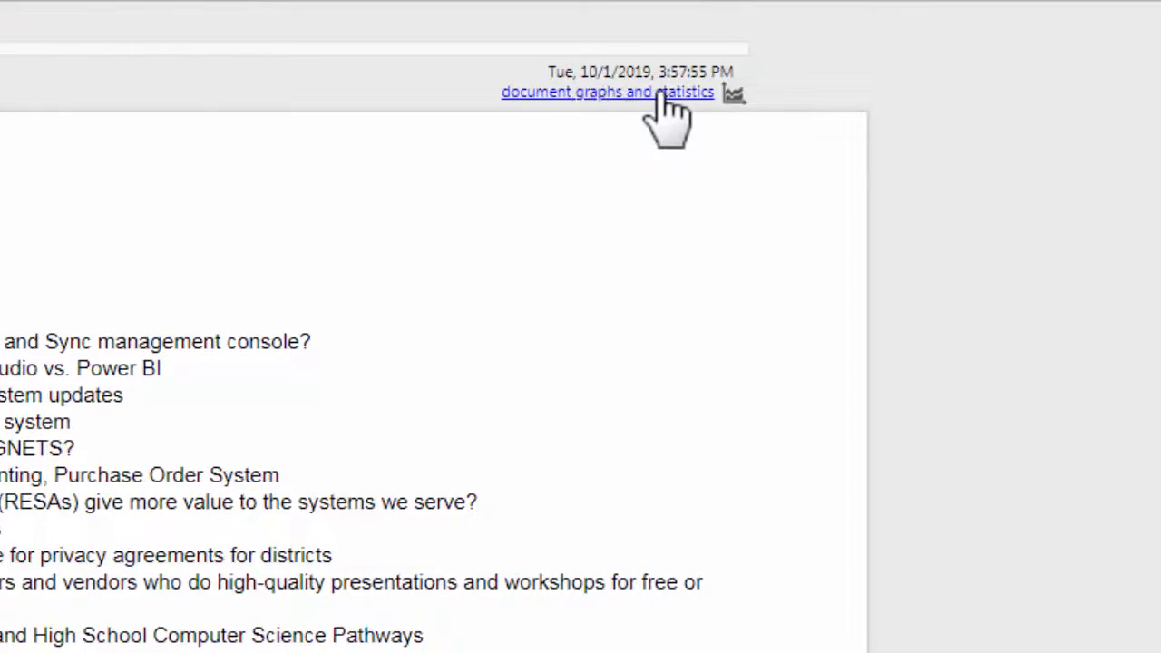
- Open the agenda's graphs and statistics page and scroll its 128 writing sessions
{"action": "left_click", "coordinate": [607, 92]}
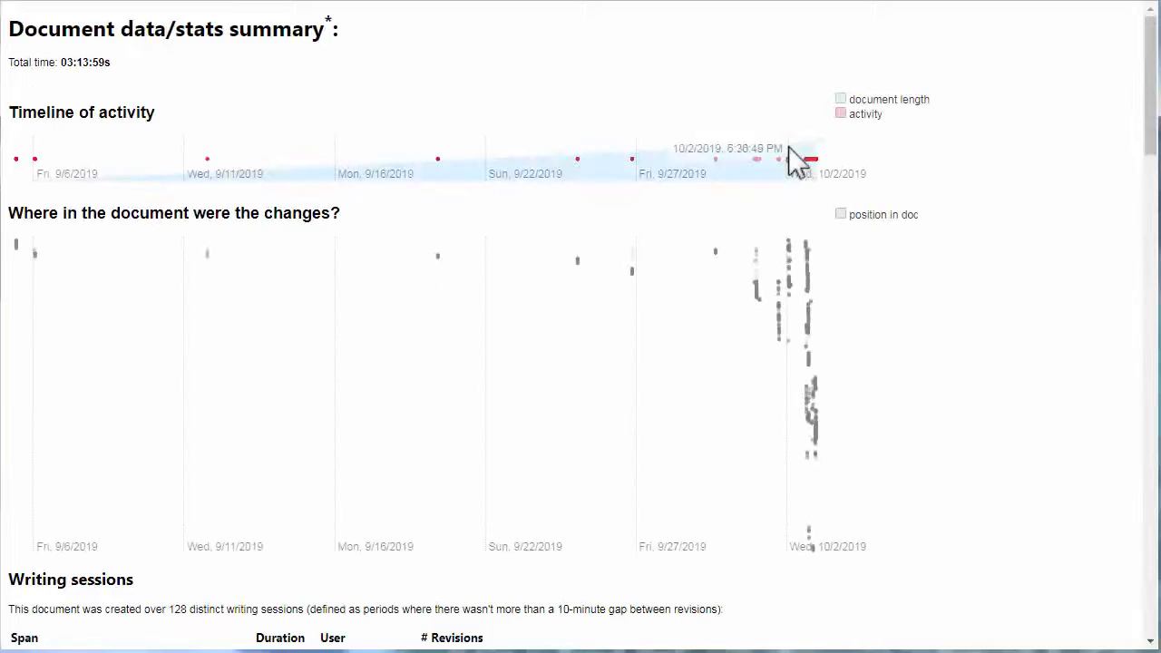
{"action": "mouse_move", "coordinate": [621, 291]}
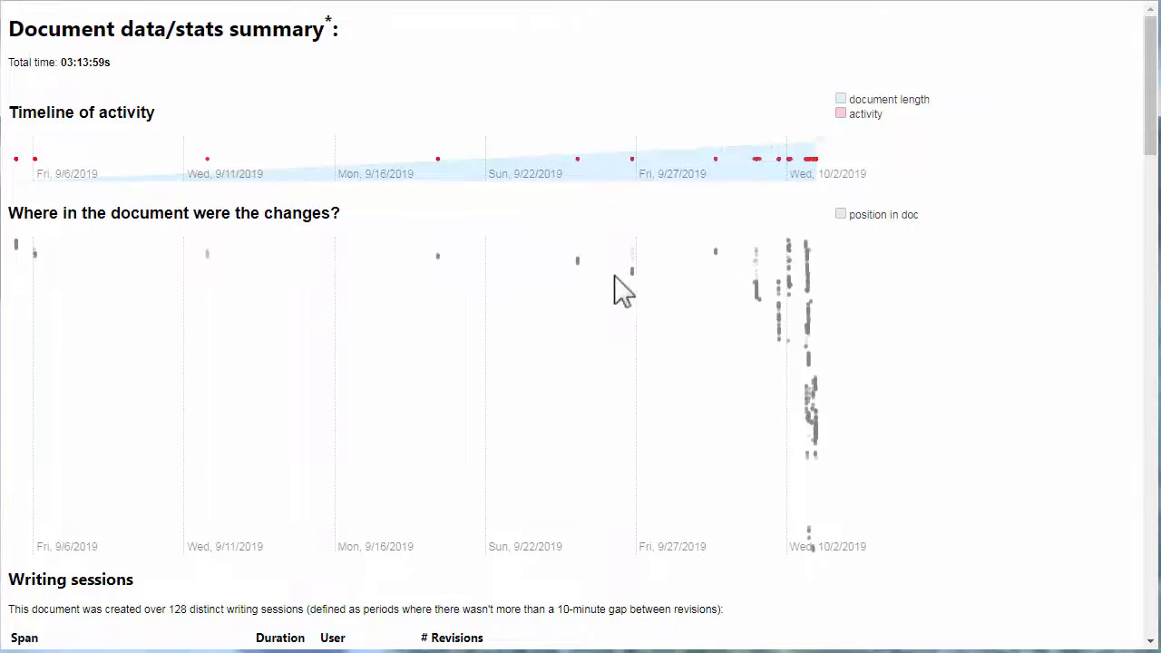
{"action": "mouse_move", "coordinate": [808, 390]}
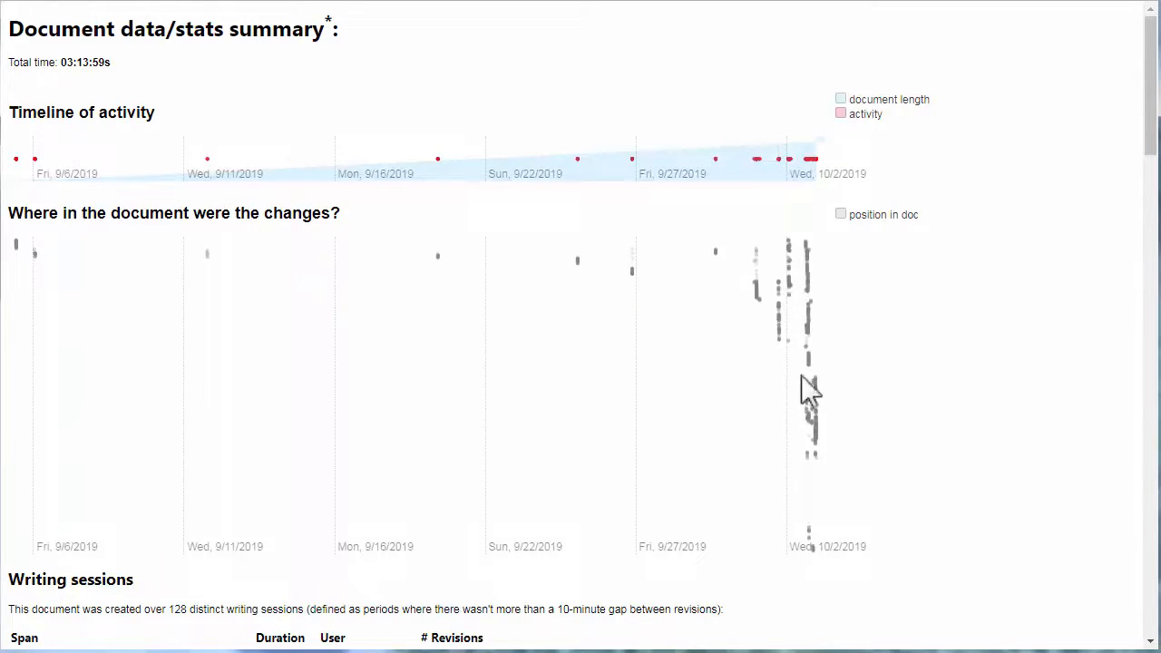
{"action": "mouse_move", "coordinate": [817, 504]}
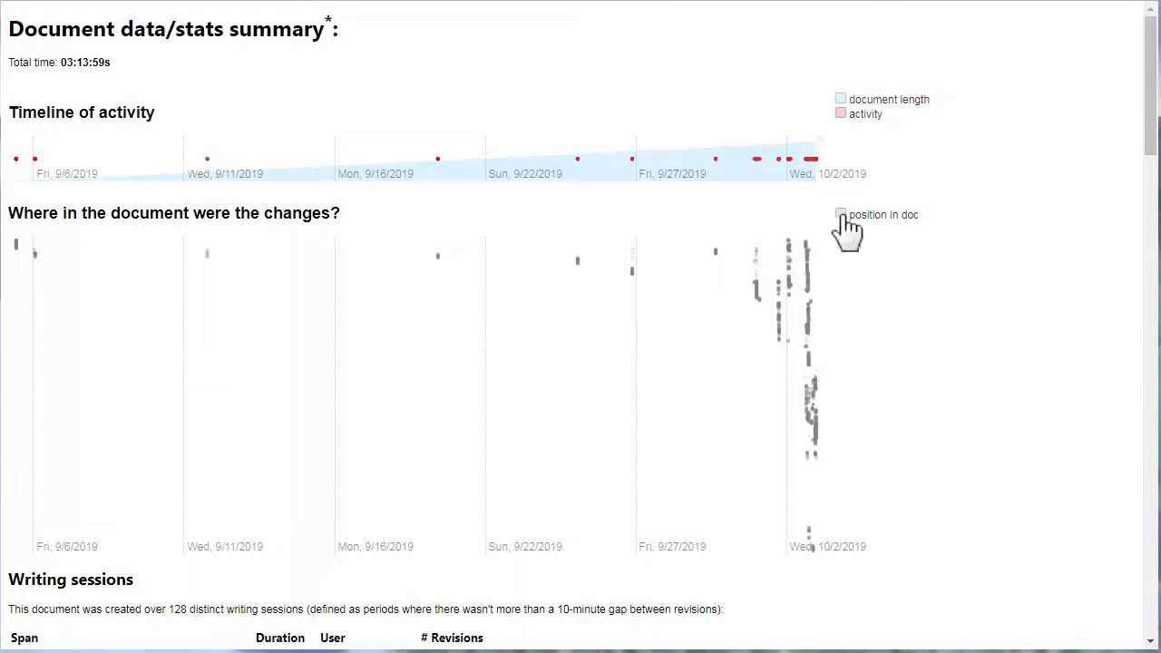
{"action": "scroll", "scroll_direction": "down", "scroll_amount": 3}
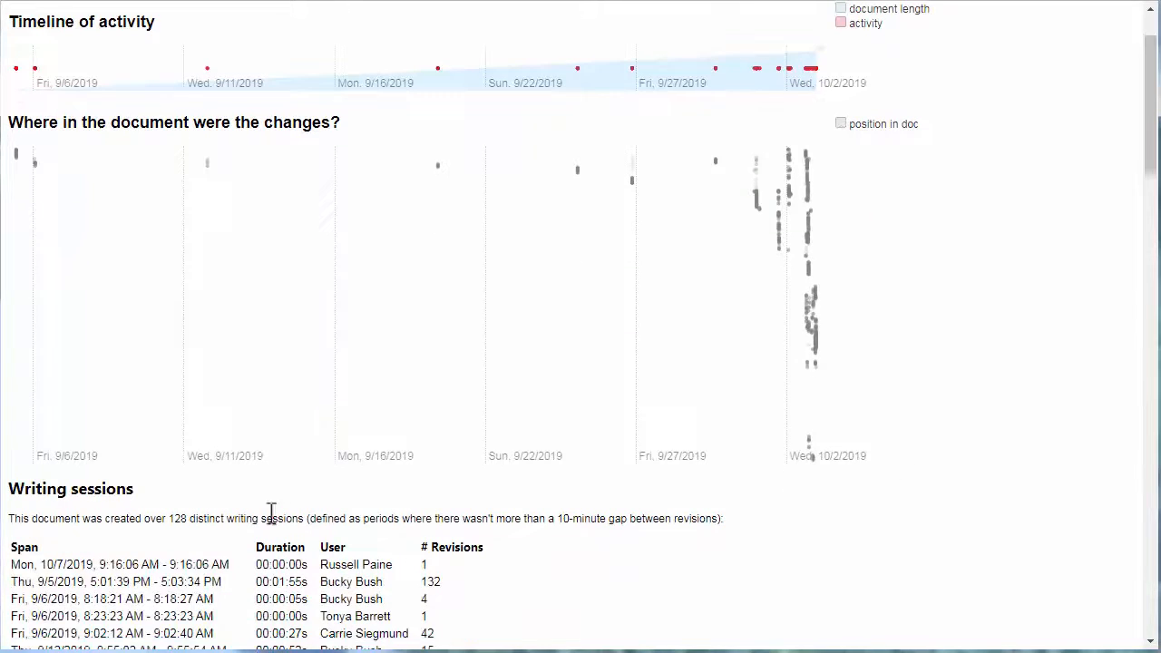
{"action": "scroll", "scroll_direction": "down", "scroll_amount": 3}
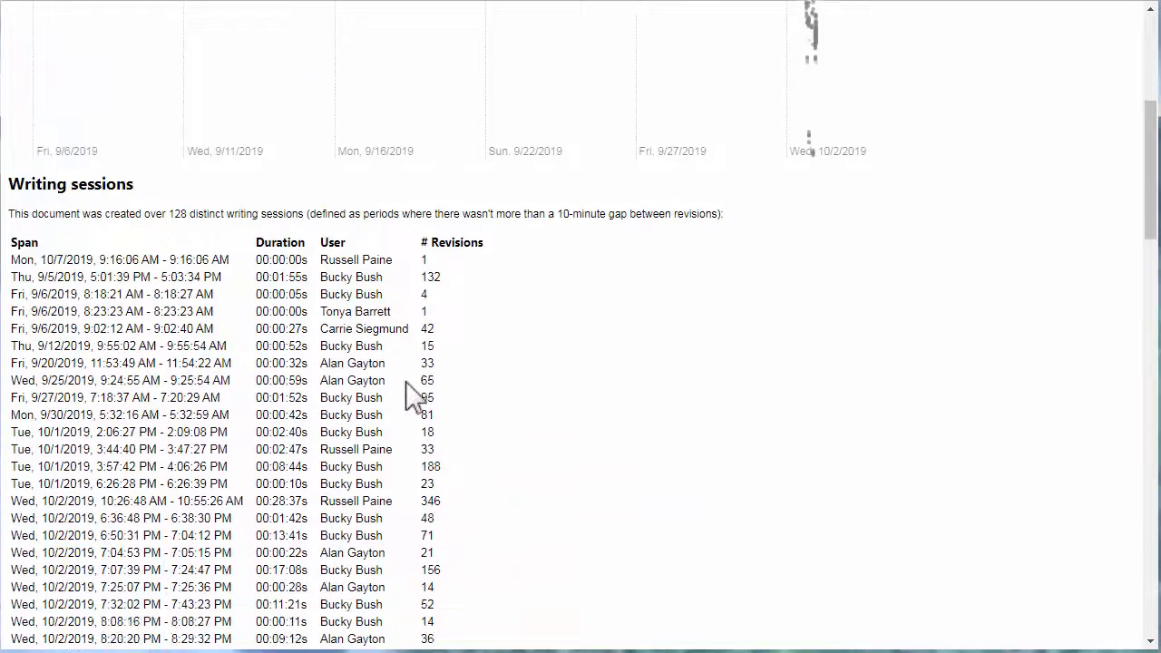
{"action": "scroll", "scroll_direction": "down", "scroll_amount": 3}
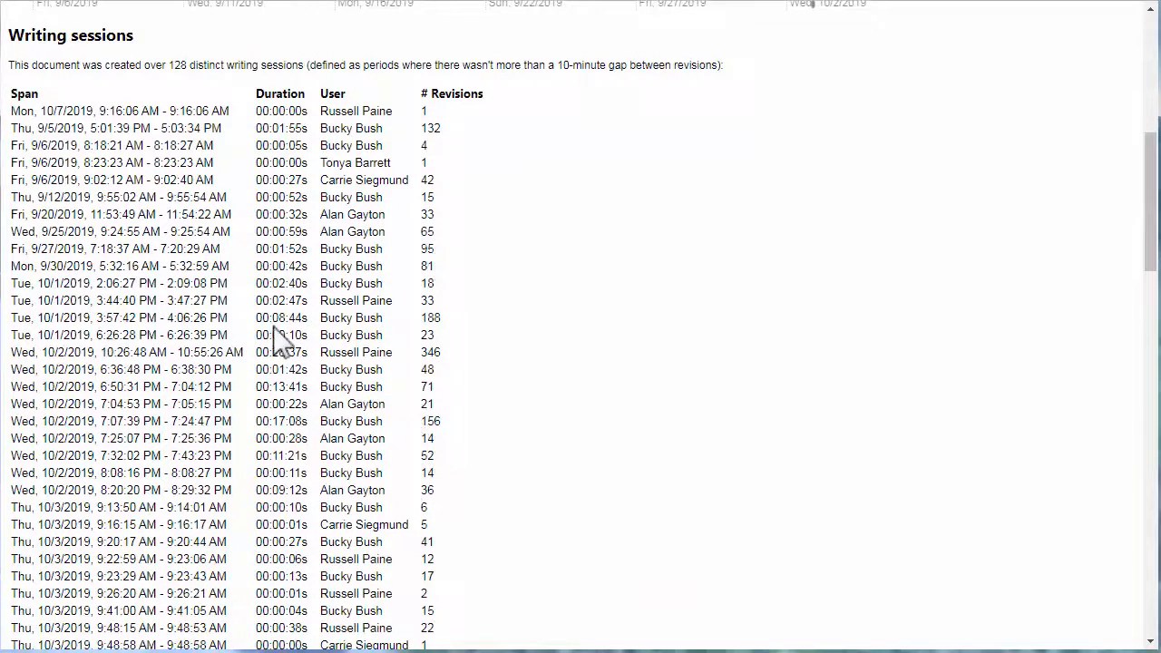
{"action": "mouse_move", "coordinate": [531, 90]}
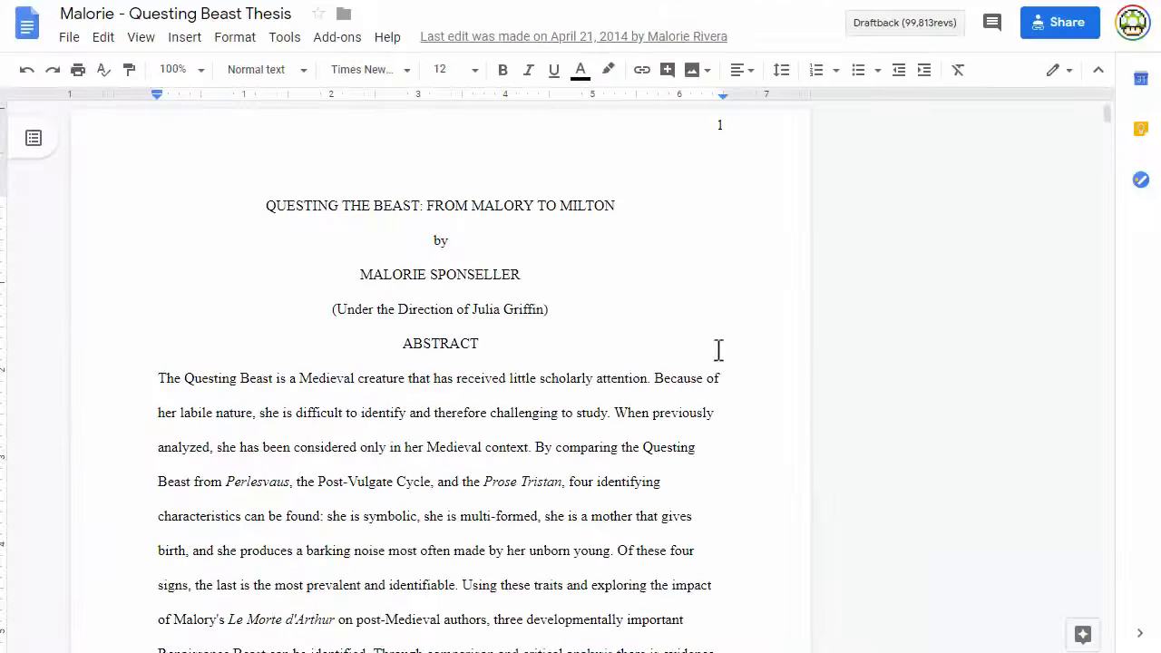
{"action": "mouse_move", "coordinate": [770, 293]}
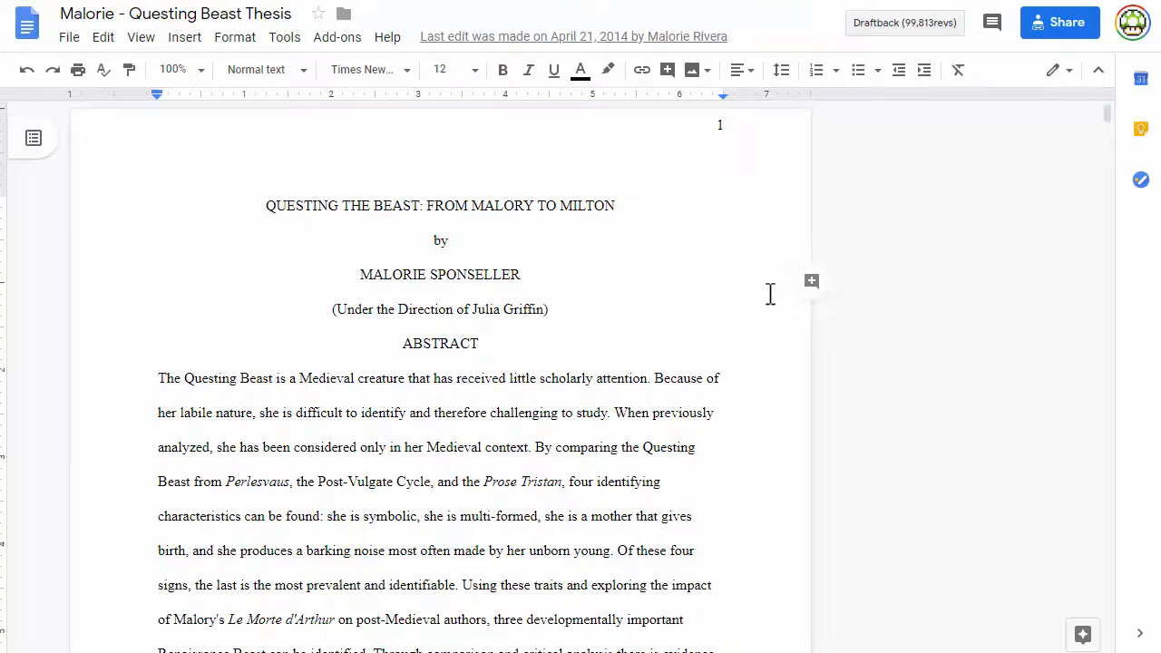
{"action": "mouse_move", "coordinate": [831, 318]}
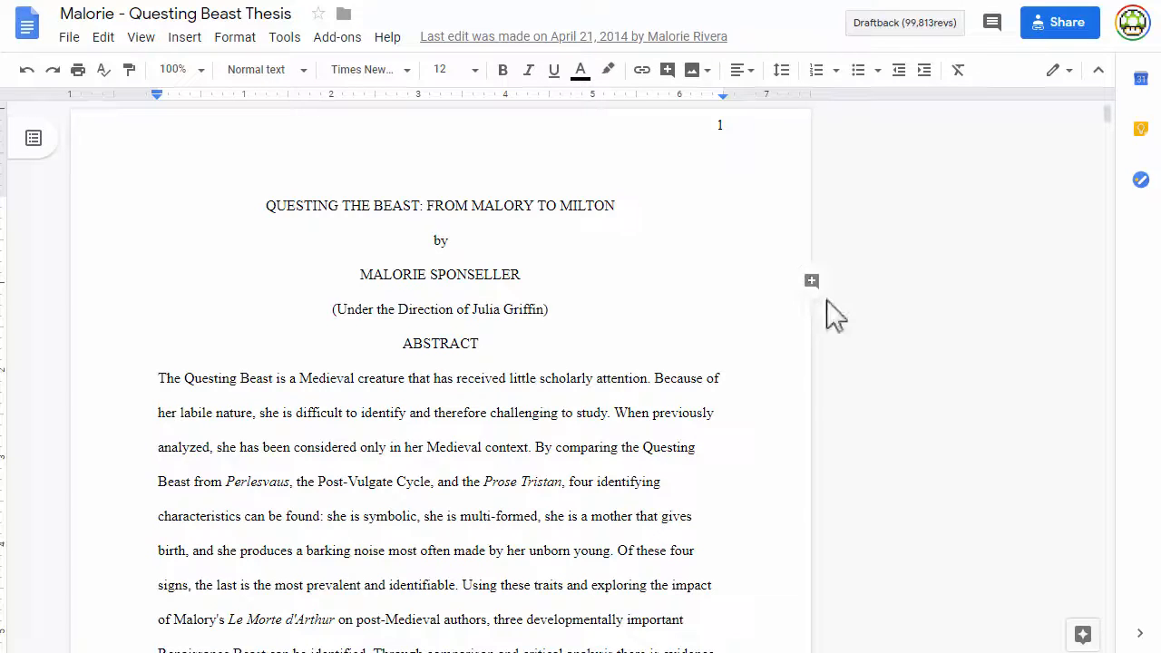
{"action": "mouse_move", "coordinate": [527, 147]}
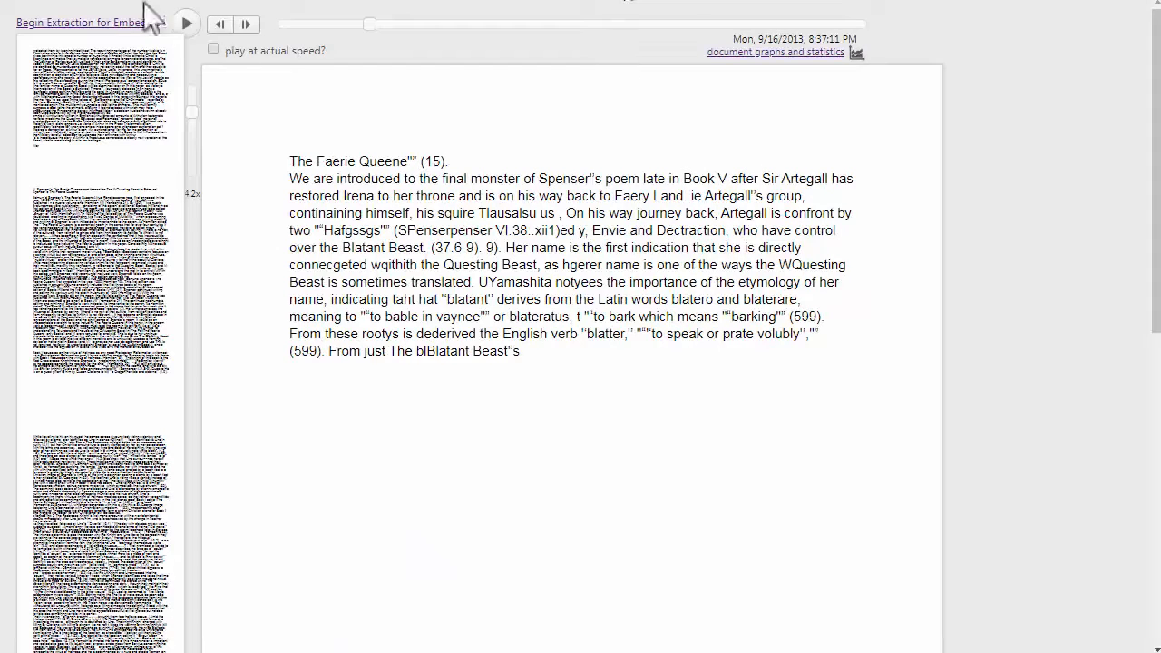
- Replay the Questing Beast Thesis, then view its statistics: 11:47:08 total, 226 sessions
{"action": "left_click", "coordinate": [186, 24]}
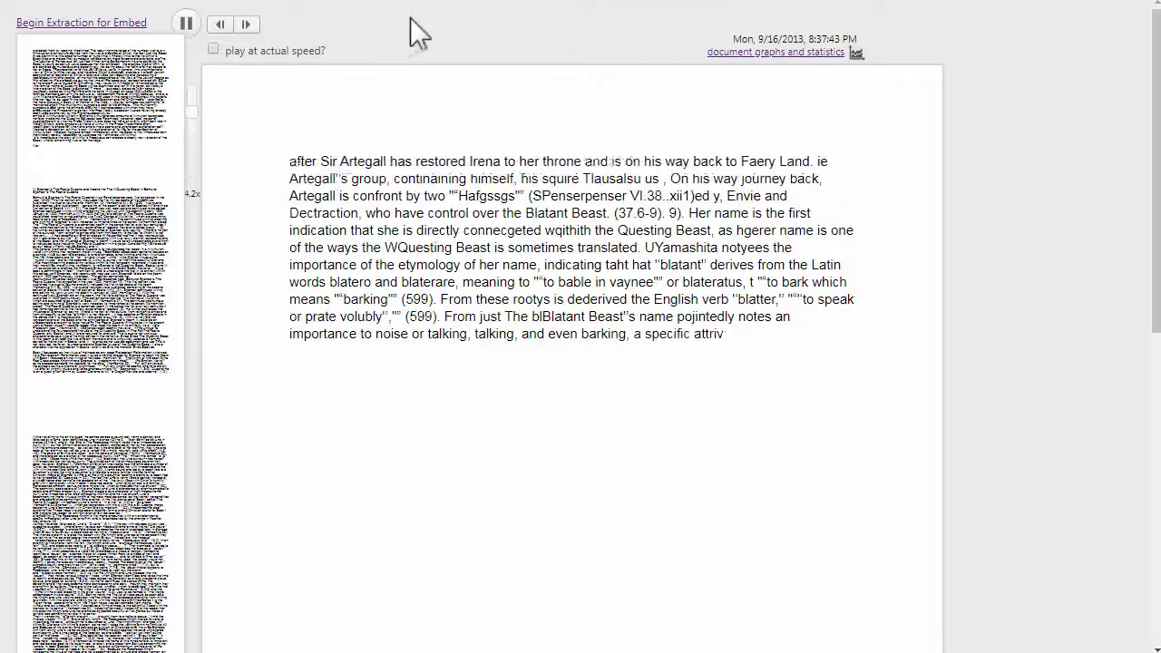
{"action": "scroll", "scroll_direction": "down", "scroll_amount": 3}
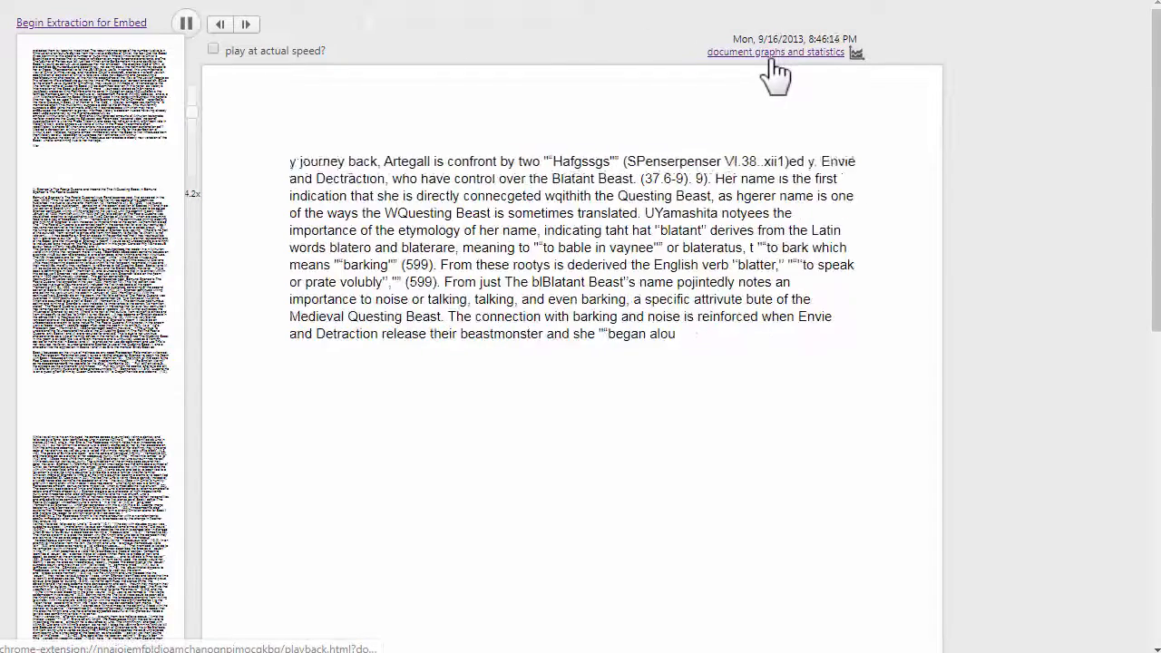
{"action": "left_click", "coordinate": [775, 51]}
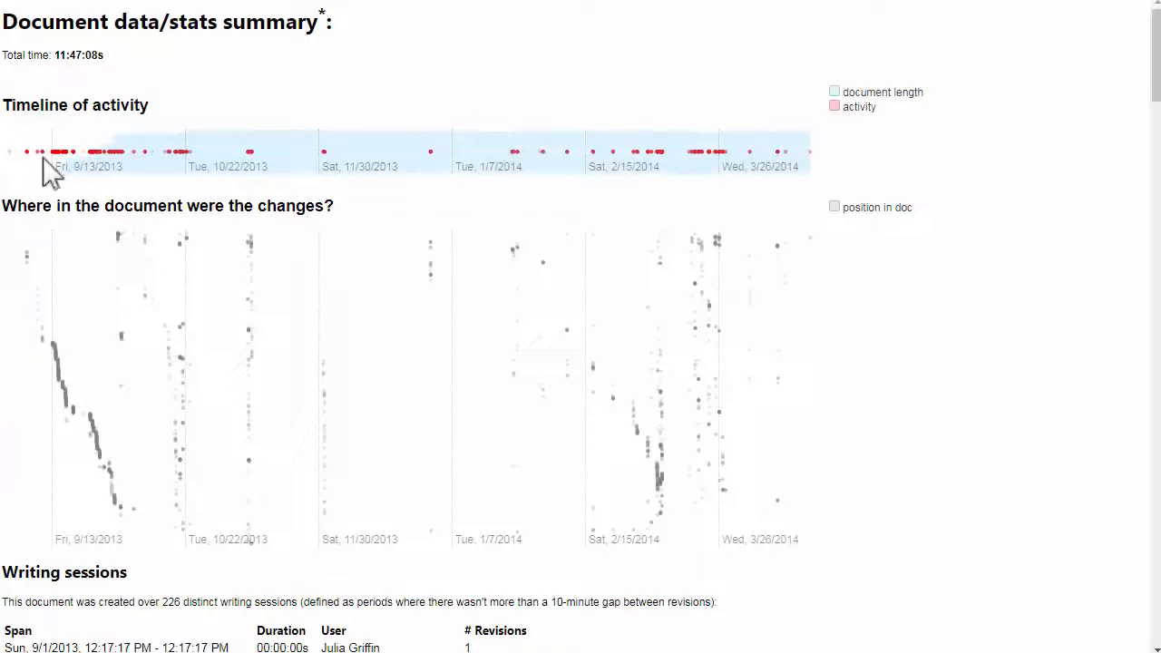
{"action": "mouse_move", "coordinate": [122, 162]}
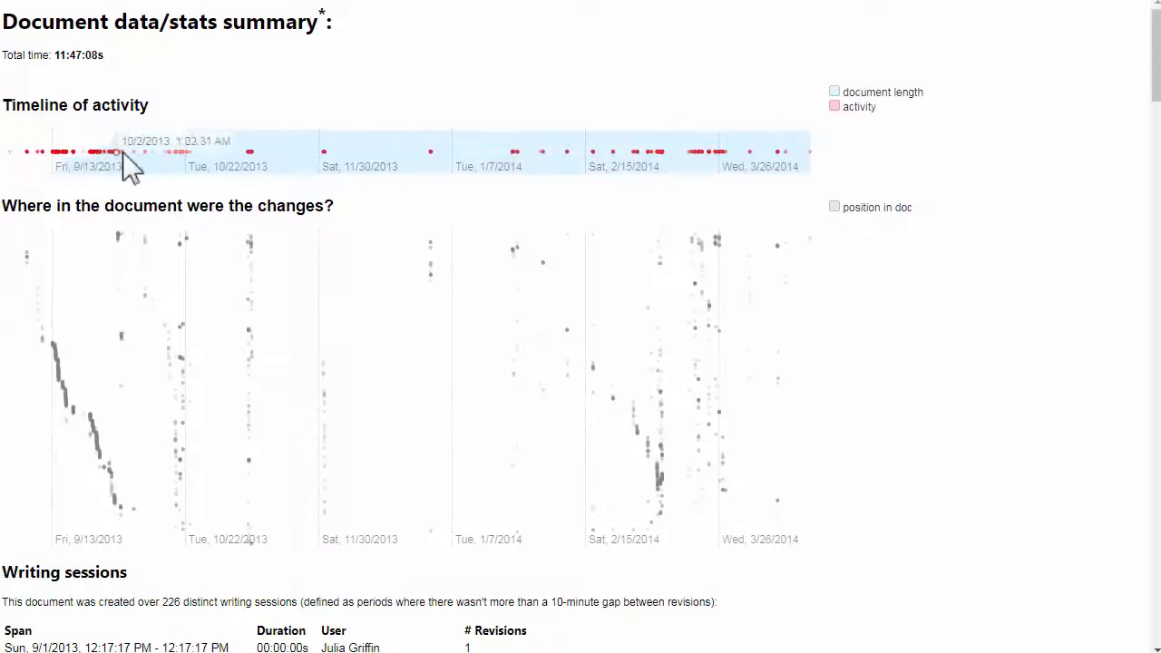
{"action": "mouse_move", "coordinate": [454, 168]}
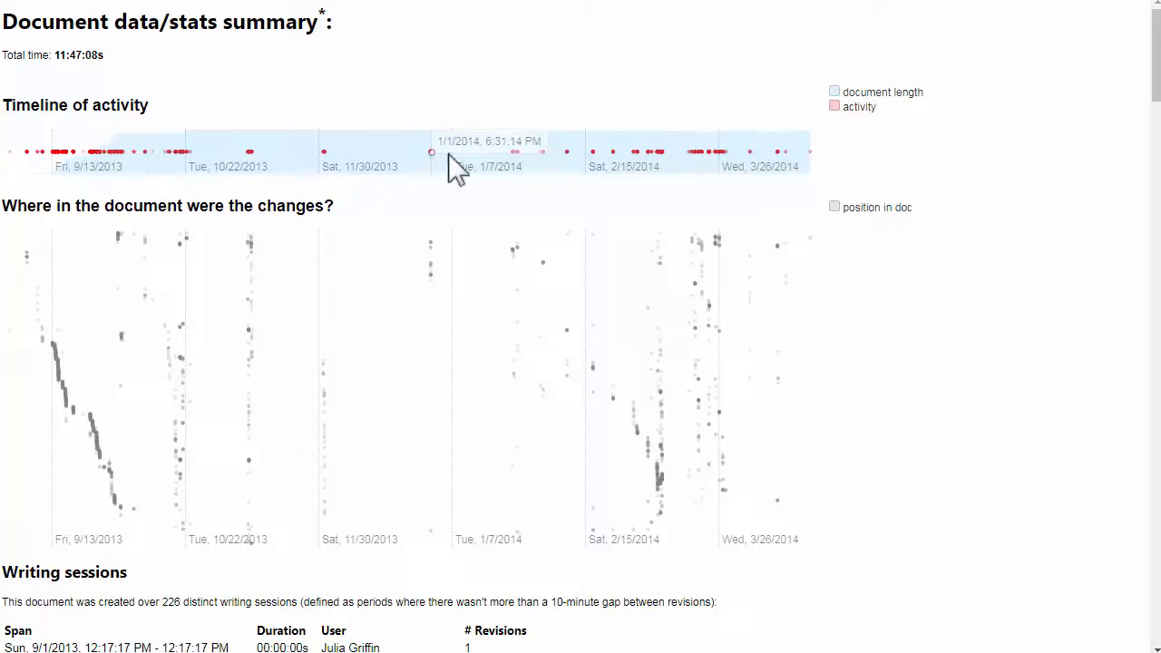
{"action": "scroll", "scroll_direction": "down", "scroll_amount": 3}
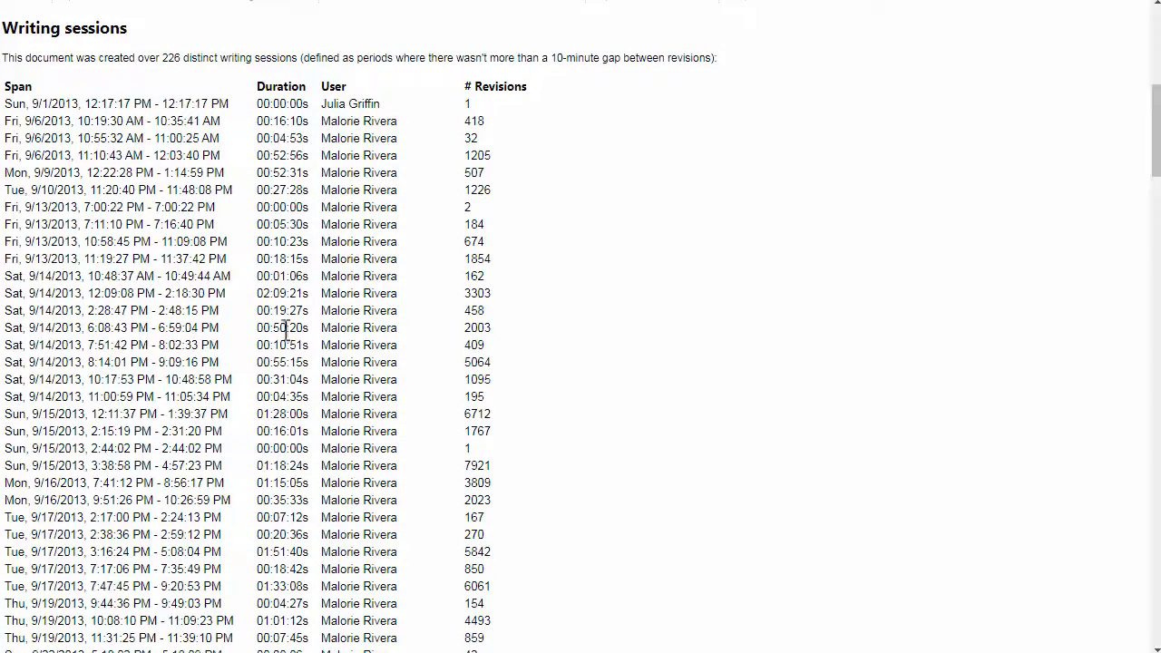
{"action": "mouse_move", "coordinate": [245, 263]}
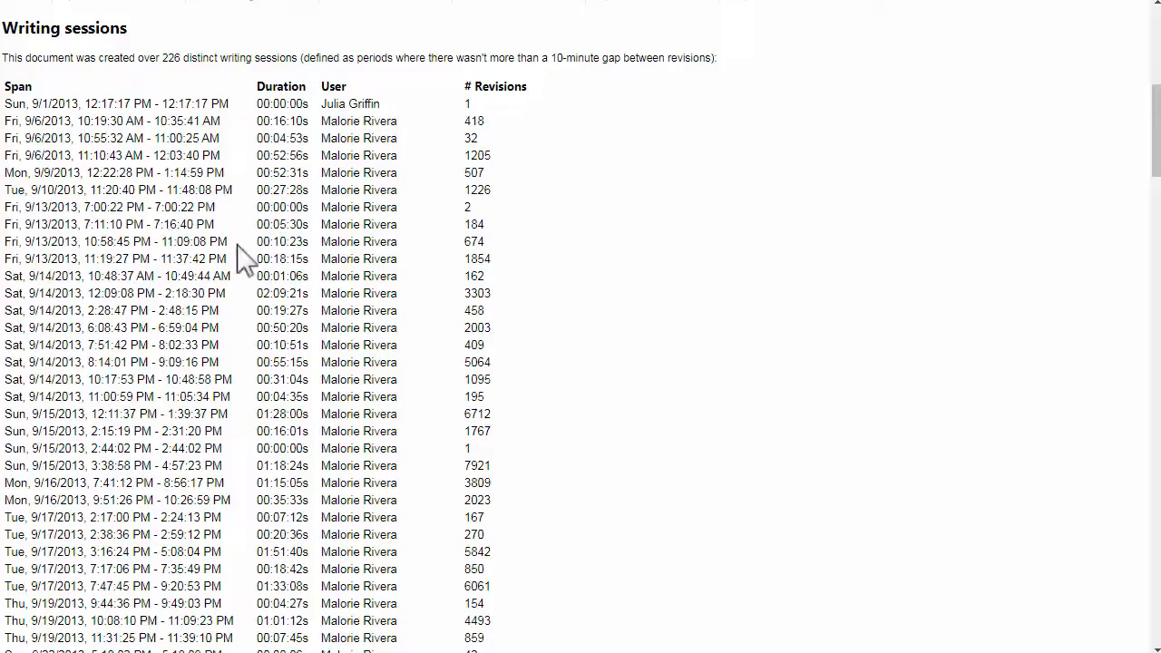
{"action": "scroll", "scroll_direction": "down", "scroll_amount": 3}
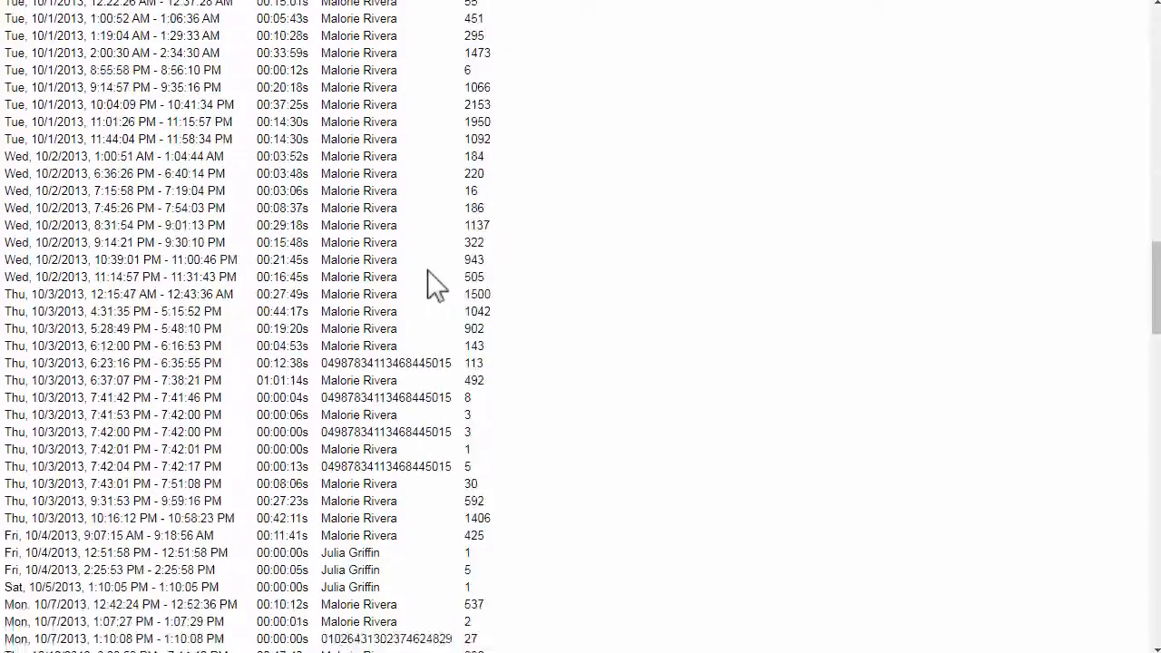
{"action": "scroll", "scroll_direction": "down", "scroll_amount": 3}
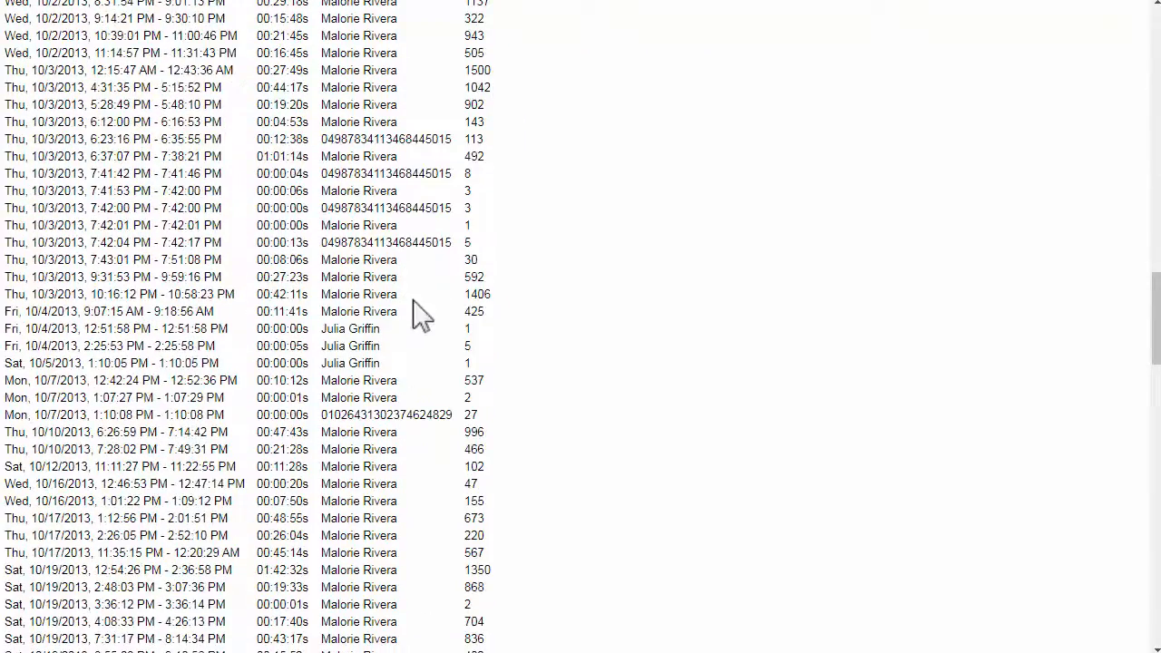
{"action": "scroll", "scroll_direction": "down", "scroll_amount": 3}
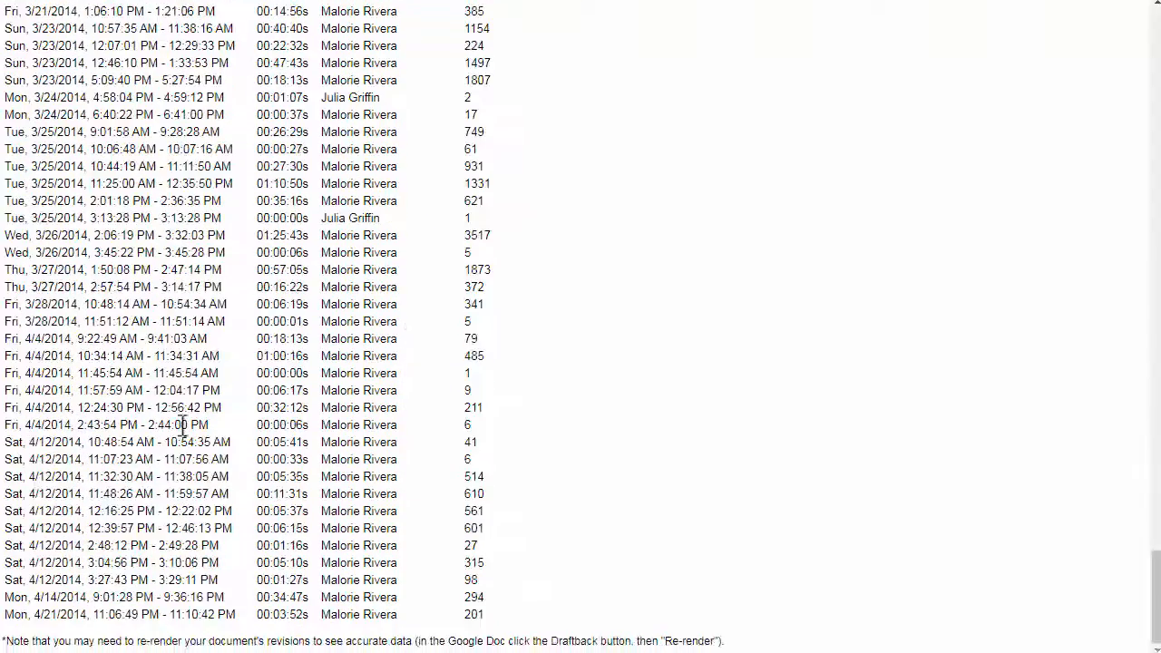
{"action": "scroll", "scroll_direction": "up", "scroll_amount": 3}
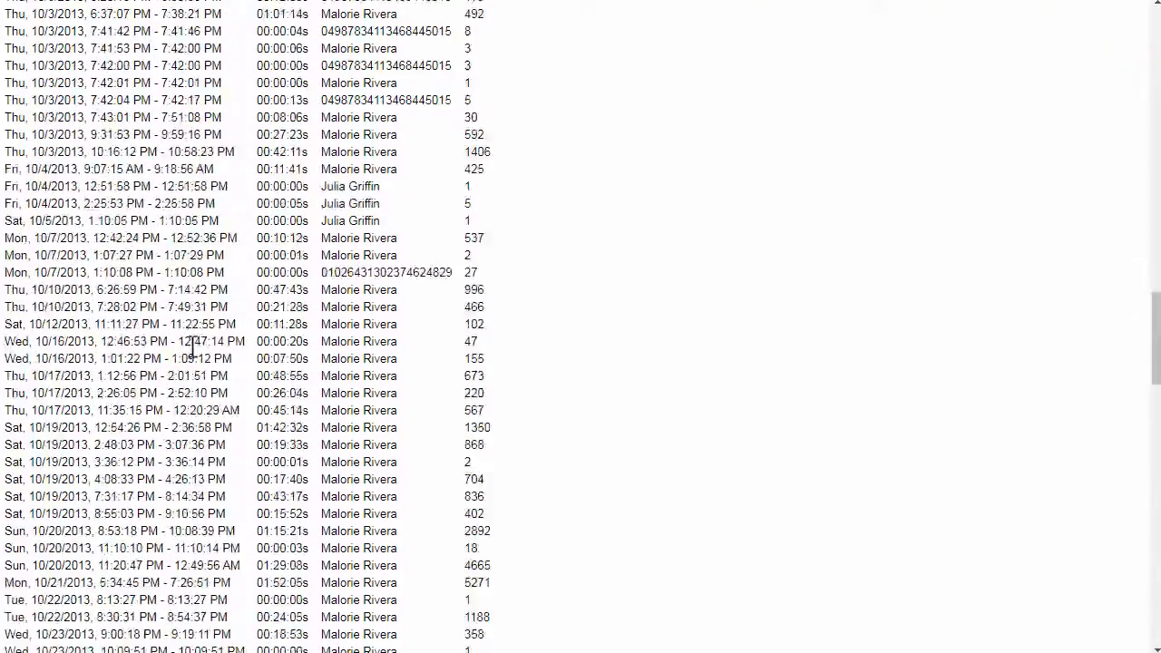
{"action": "scroll", "scroll_direction": "up", "scroll_amount": 3}
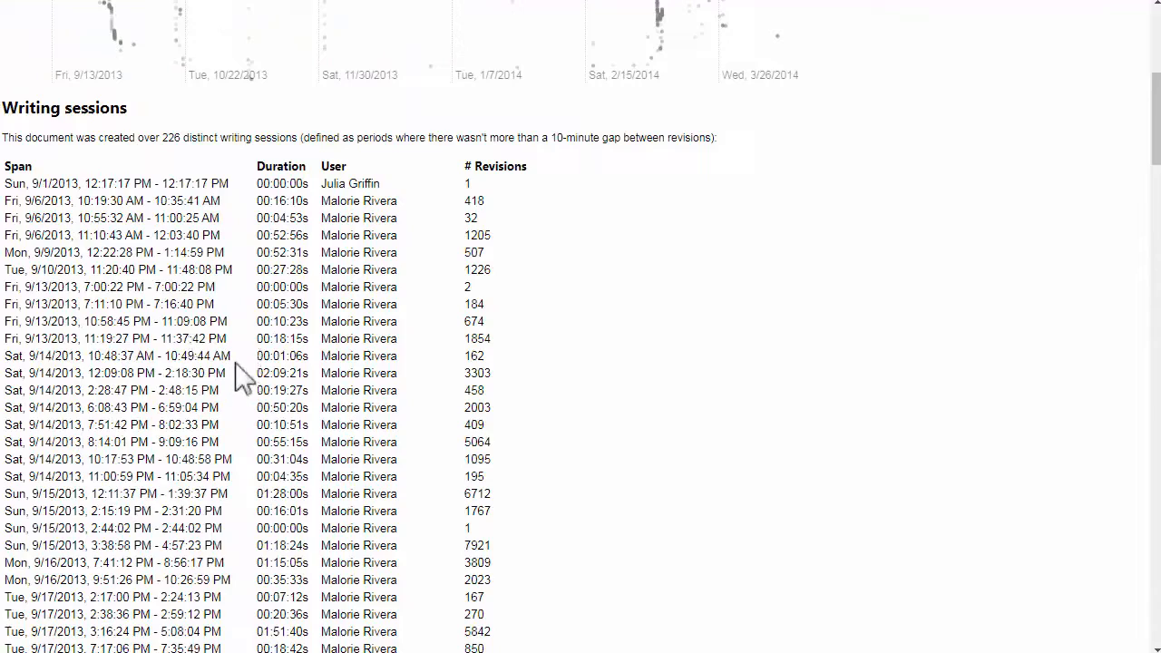
{"action": "scroll", "scroll_direction": "down", "scroll_amount": 3}
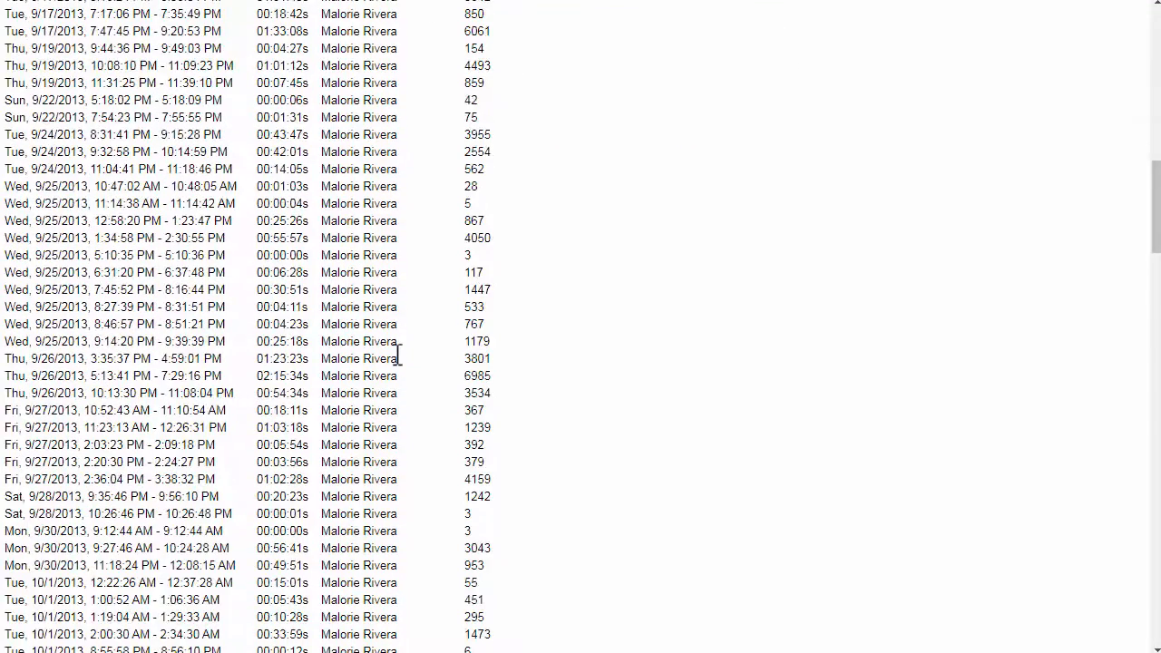
{"action": "mouse_move", "coordinate": [363, 281]}
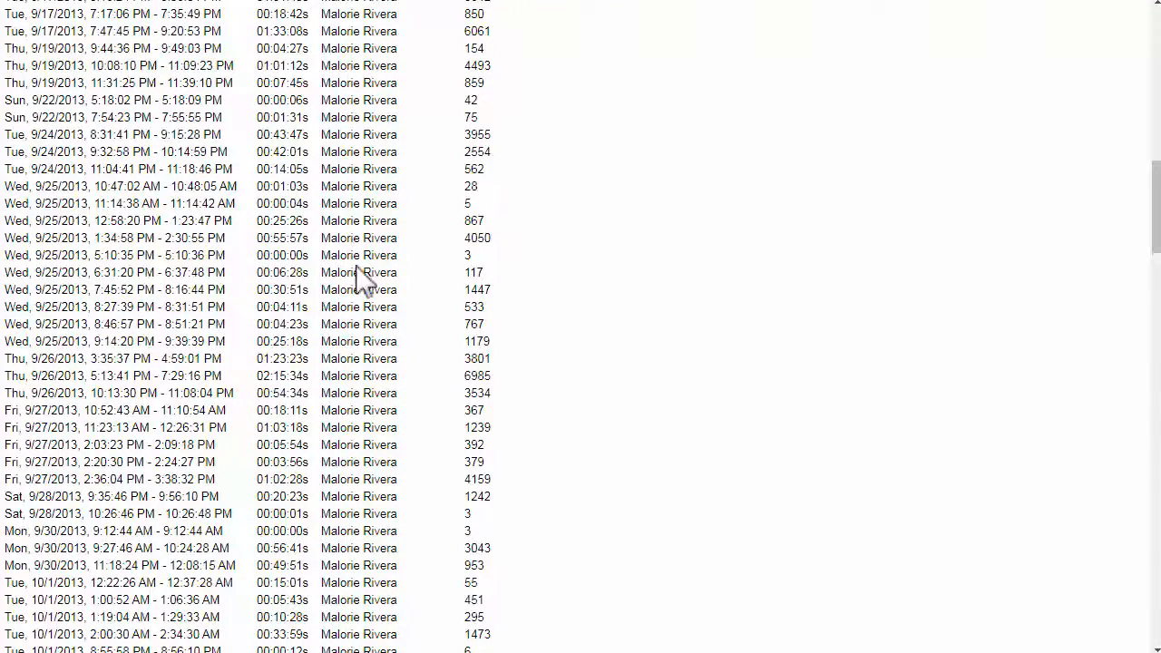
{"action": "mouse_move", "coordinate": [263, 323]}
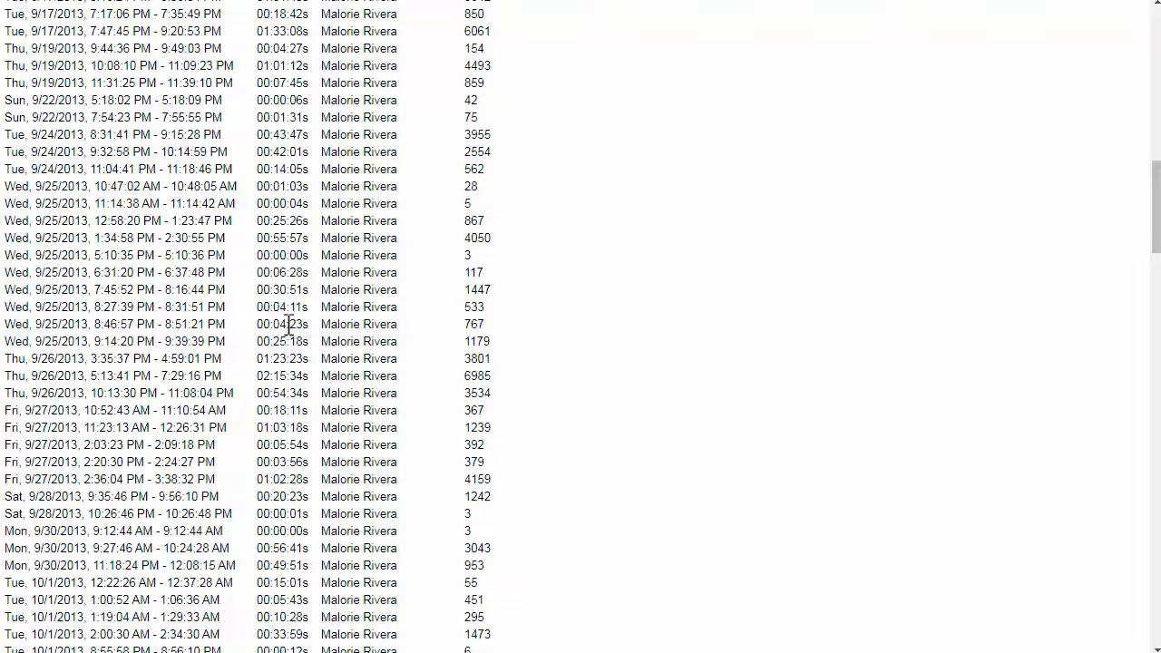
{"action": "scroll", "scroll_direction": "up", "scroll_amount": 3}
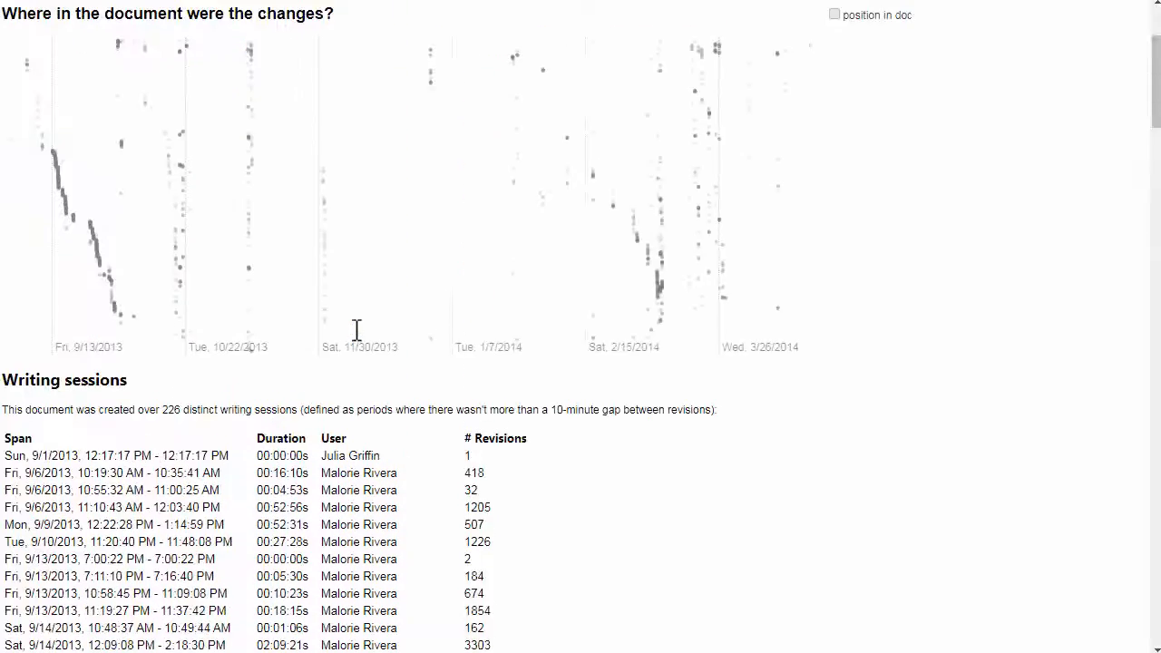
{"action": "scroll", "scroll_direction": "up", "scroll_amount": 3}
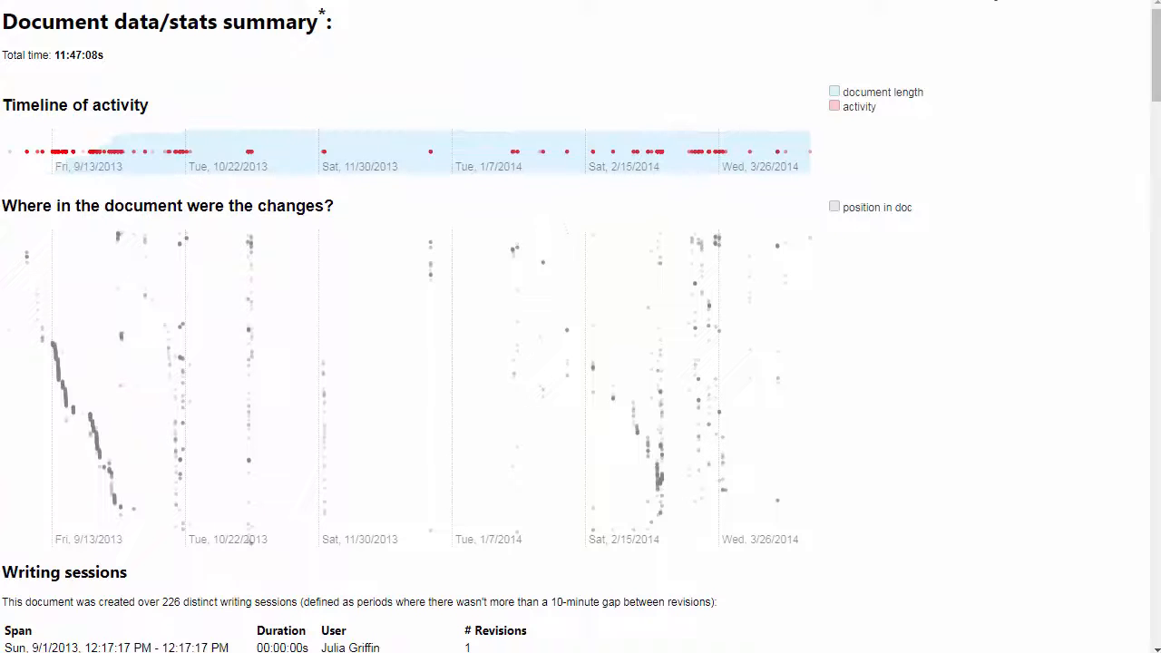
- Scroll through the agenda's activity timeline and 128-session Writing sessions table
{"action": "scroll", "scroll_direction": "down", "scroll_amount": 3}
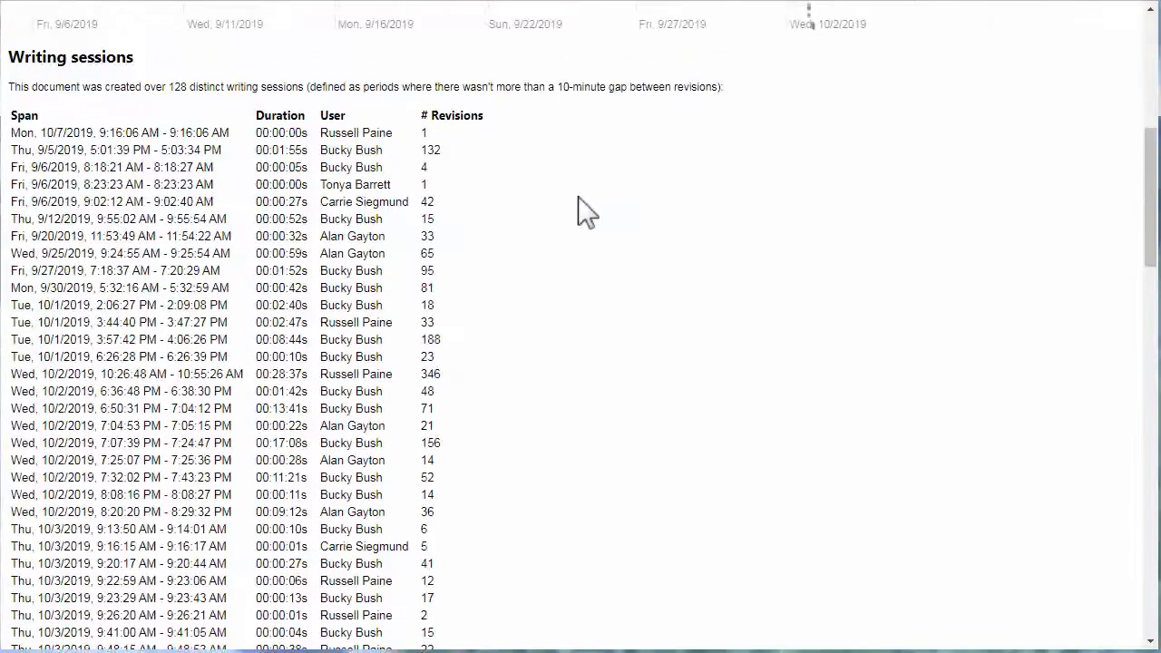
{"action": "scroll", "scroll_direction": "up", "scroll_amount": 3}
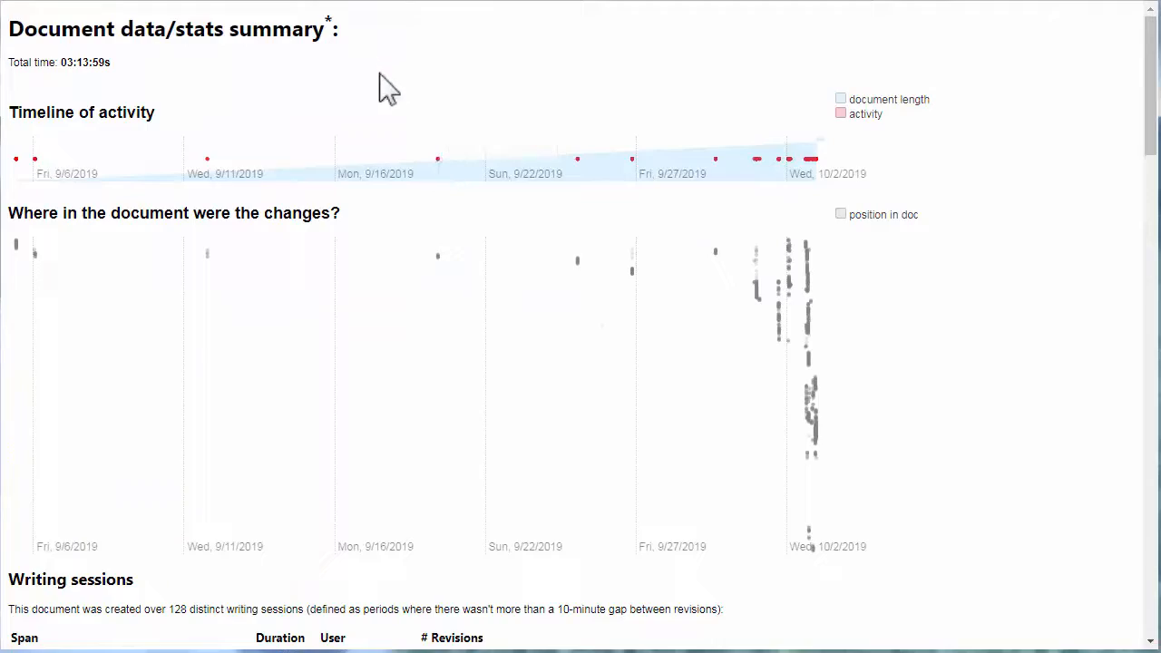
{"action": "mouse_move", "coordinate": [726, 391]}
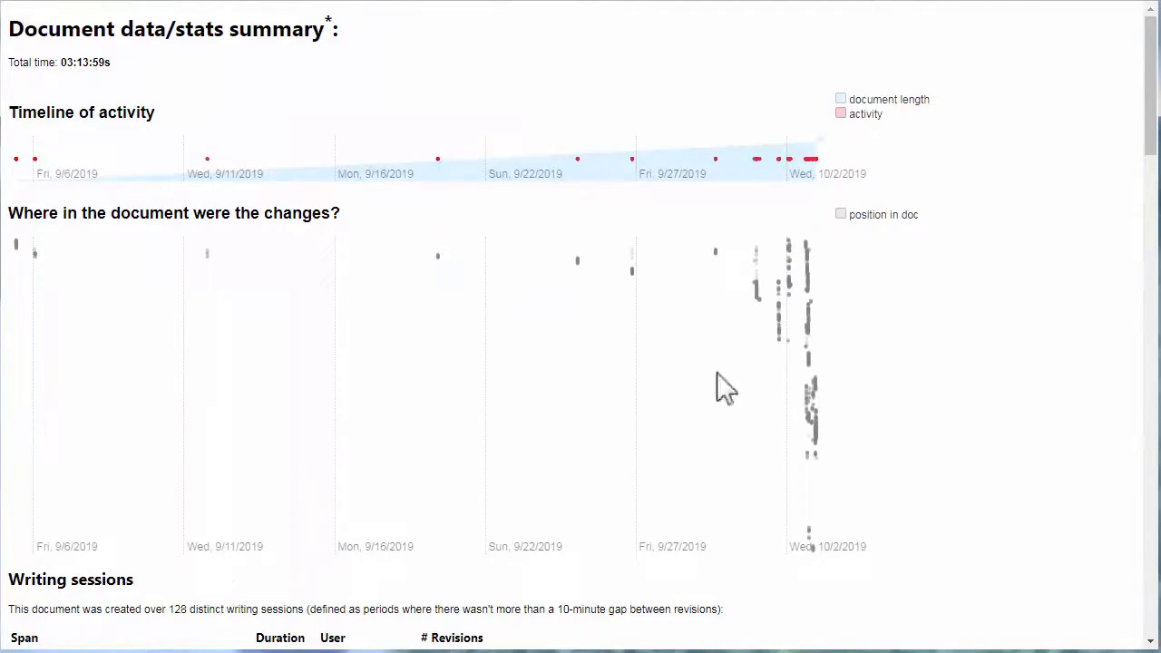
{"action": "scroll", "scroll_direction": "down", "scroll_amount": 3}
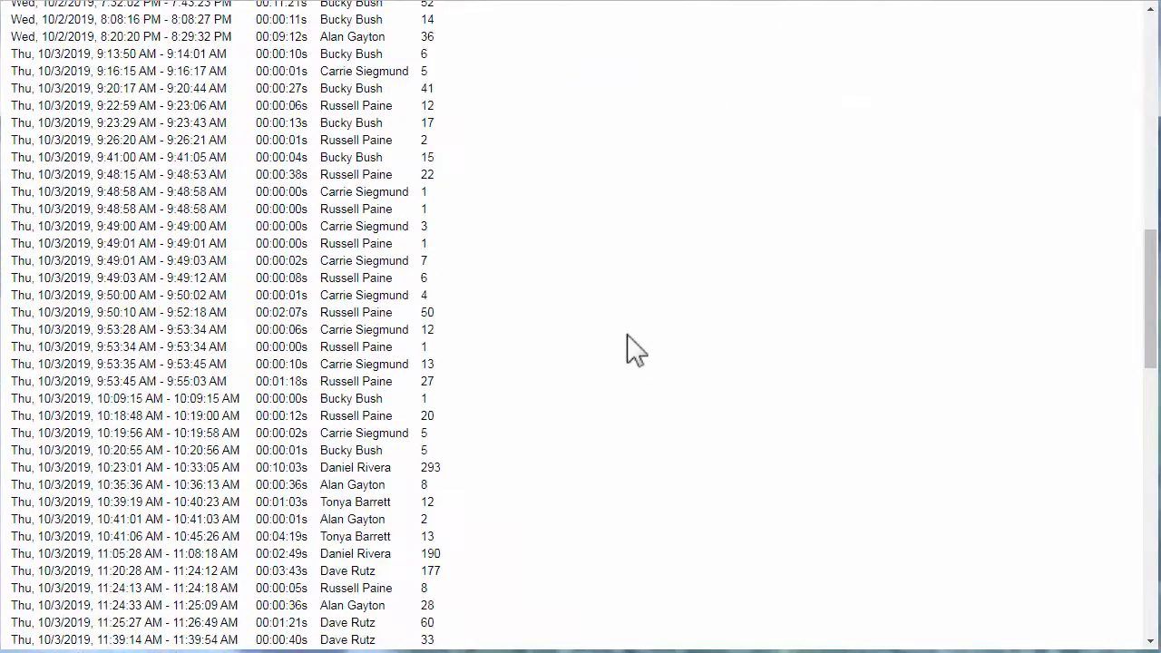
{"action": "scroll", "scroll_direction": "up", "scroll_amount": 3}
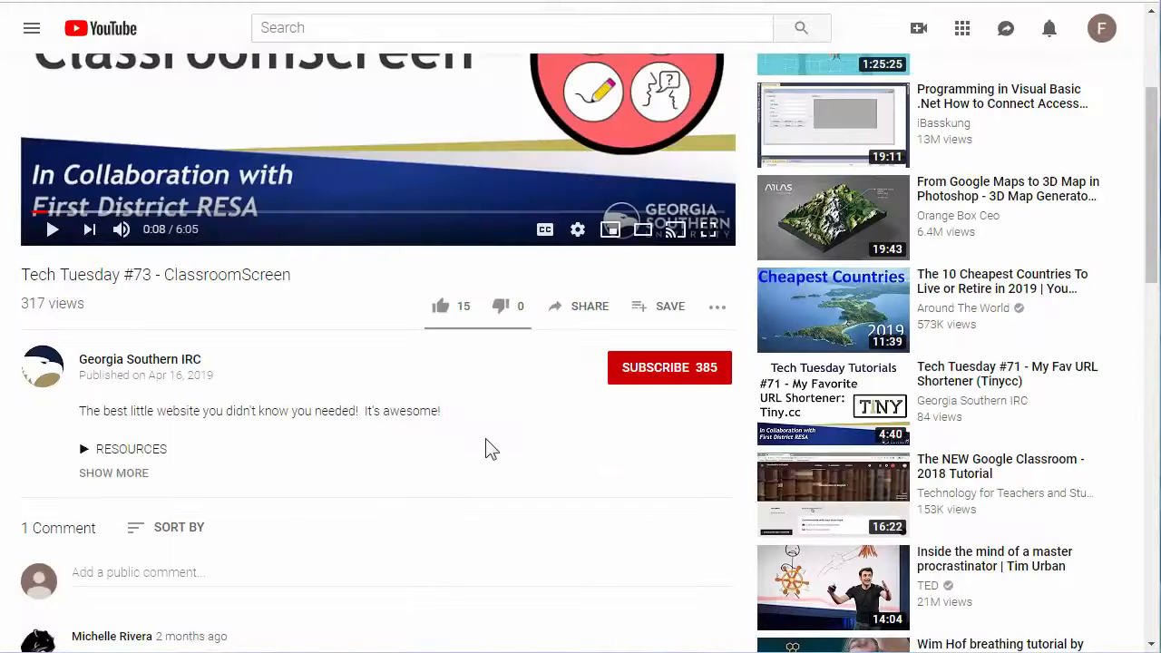
- Like the Tech Tuesday ClassroomScreen video and subscribe to Georgia Southern IRC (385 to 386 subscribers)
{"action": "left_click", "coordinate": [441, 306]}
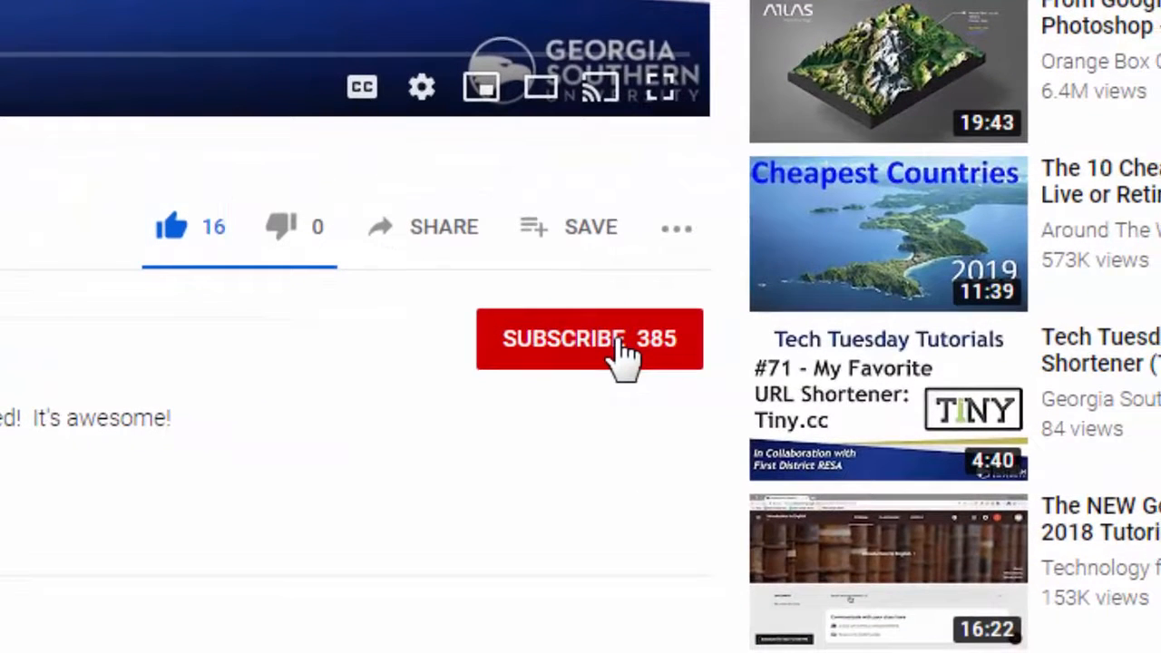
{"action": "left_click", "coordinate": [589, 339]}
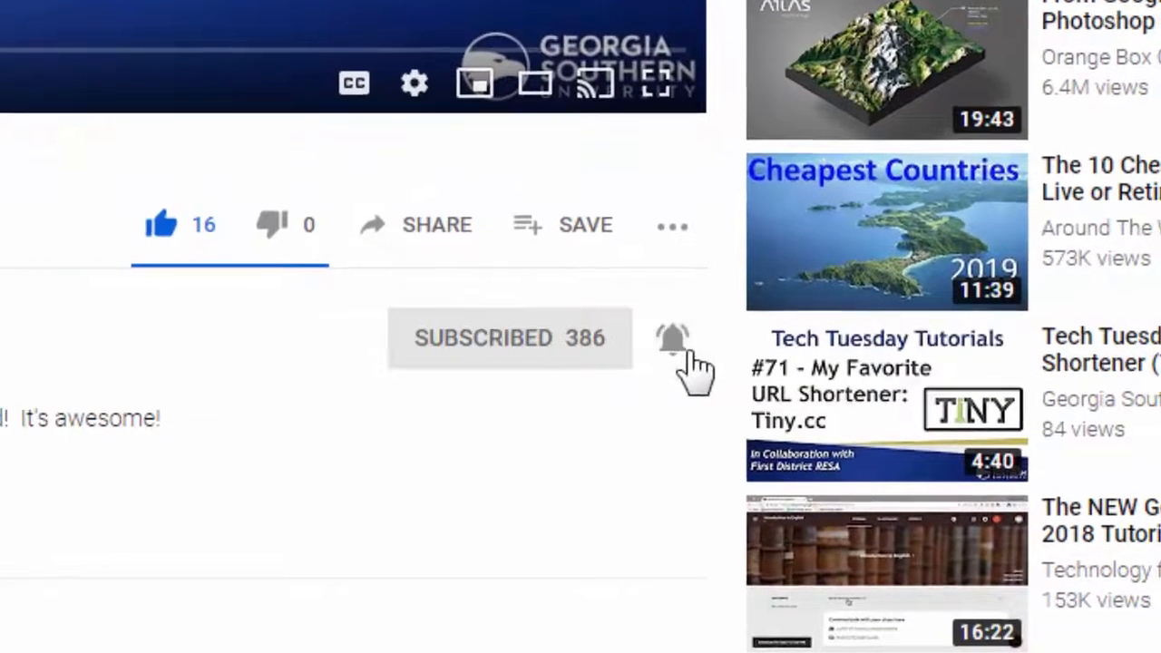